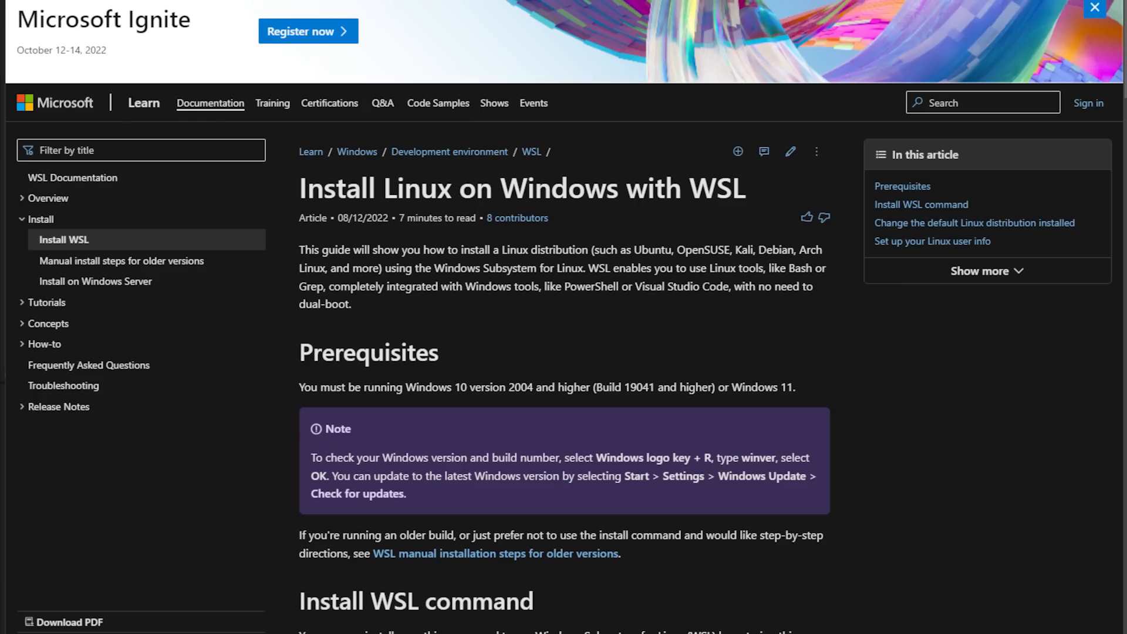
Step: Run grep -i meow on toast.txt to match meow in every letter case
{"action": "scroll", "scroll_direction": "down", "scroll_amount": 3}
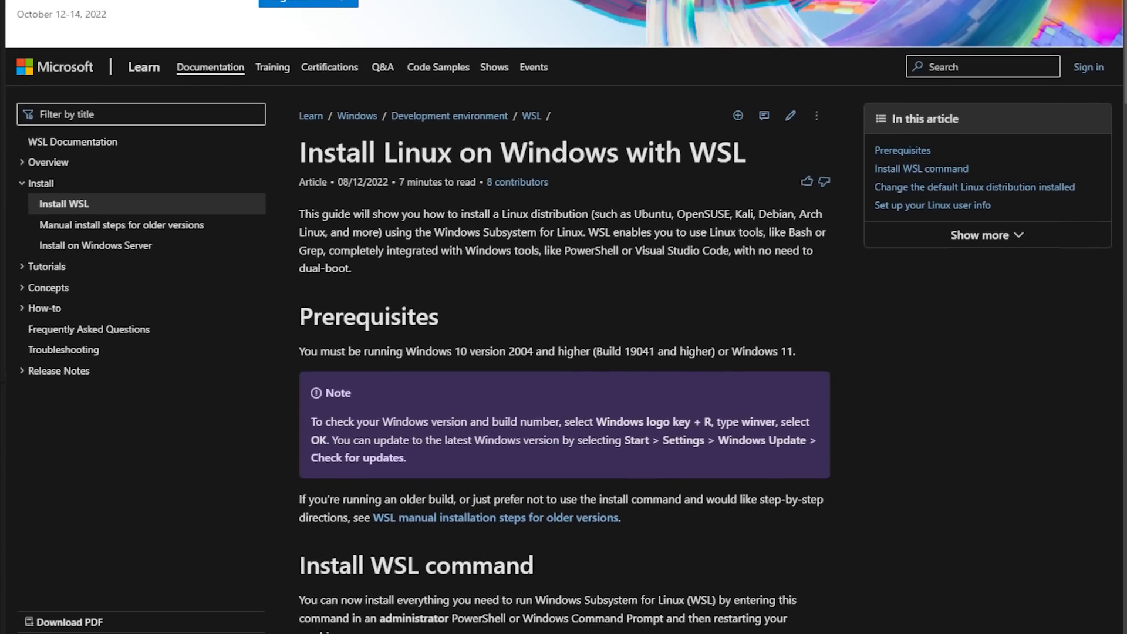
{"action": "scroll", "scroll_direction": "down", "scroll_amount": 3}
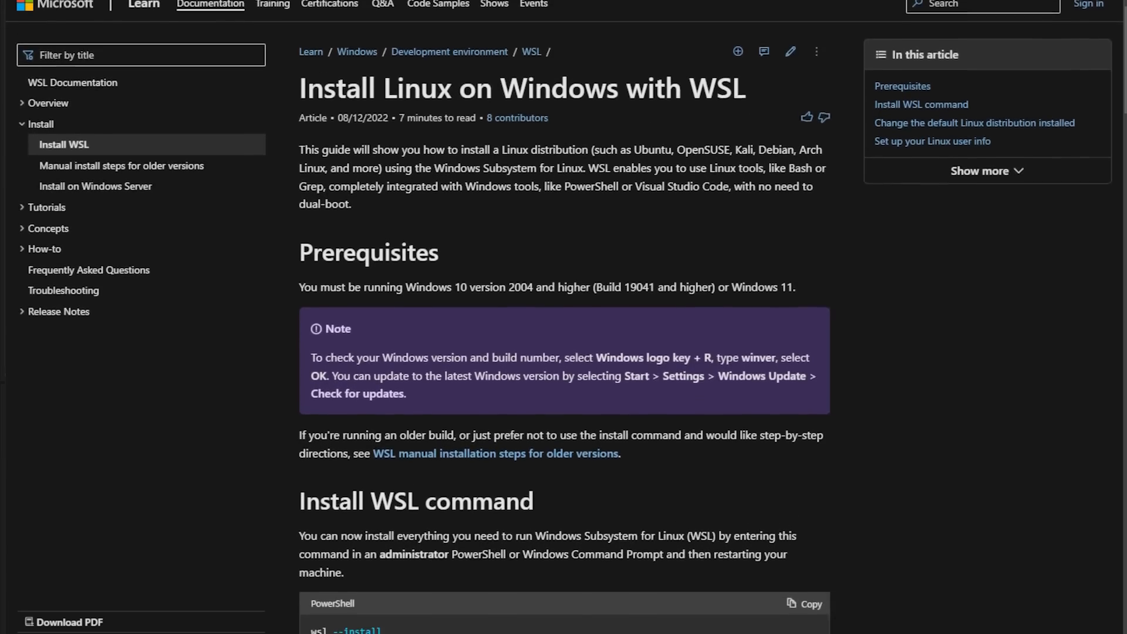
{"action": "scroll", "scroll_direction": "down", "scroll_amount": 3}
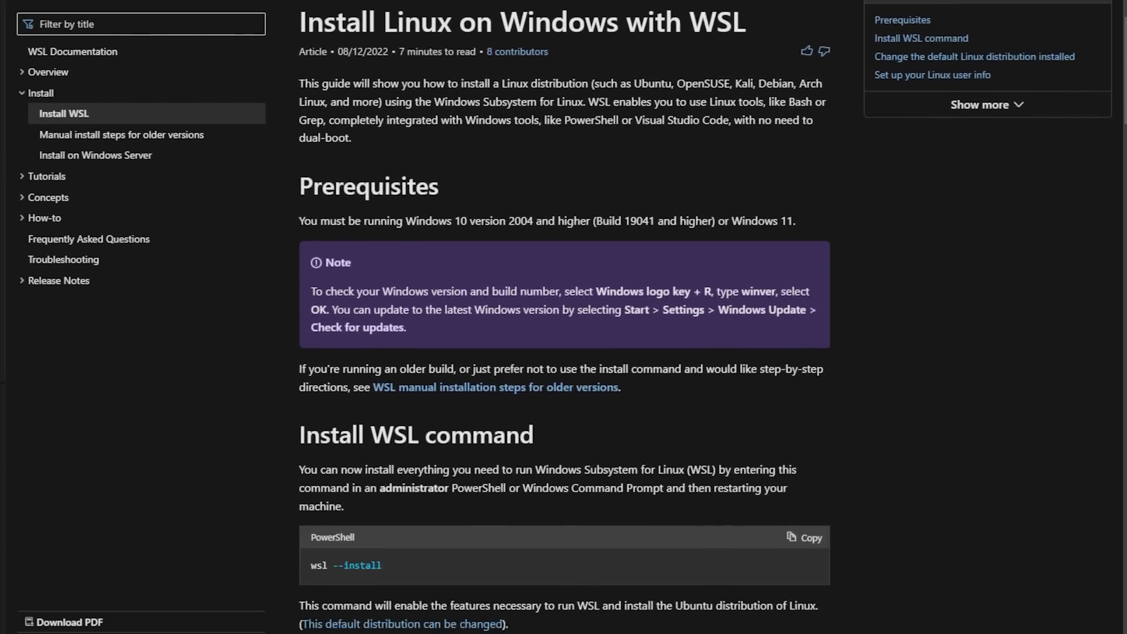
{"action": "scroll", "scroll_direction": "down", "scroll_amount": 3}
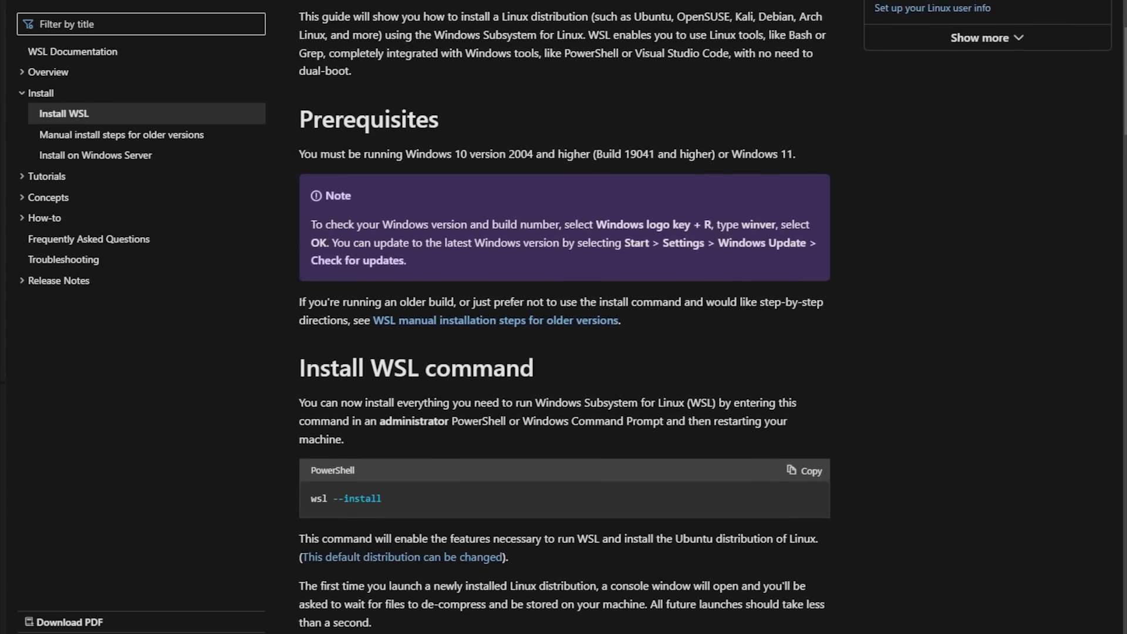
{"action": "scroll", "scroll_direction": "down", "scroll_amount": 3}
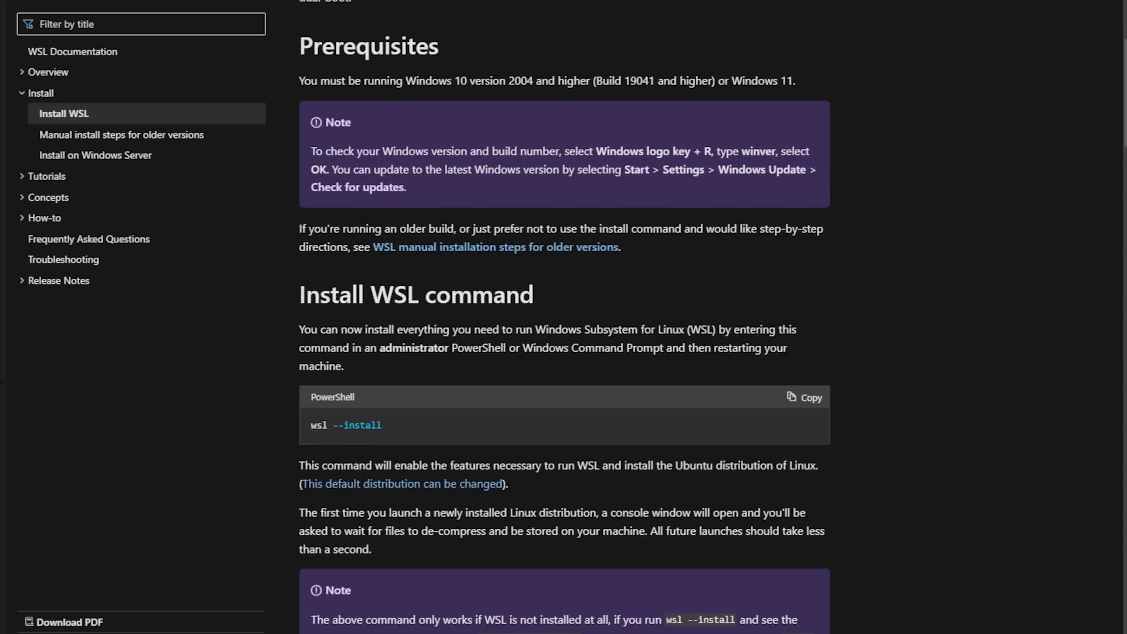
{"action": "scroll", "scroll_direction": "down", "scroll_amount": 3}
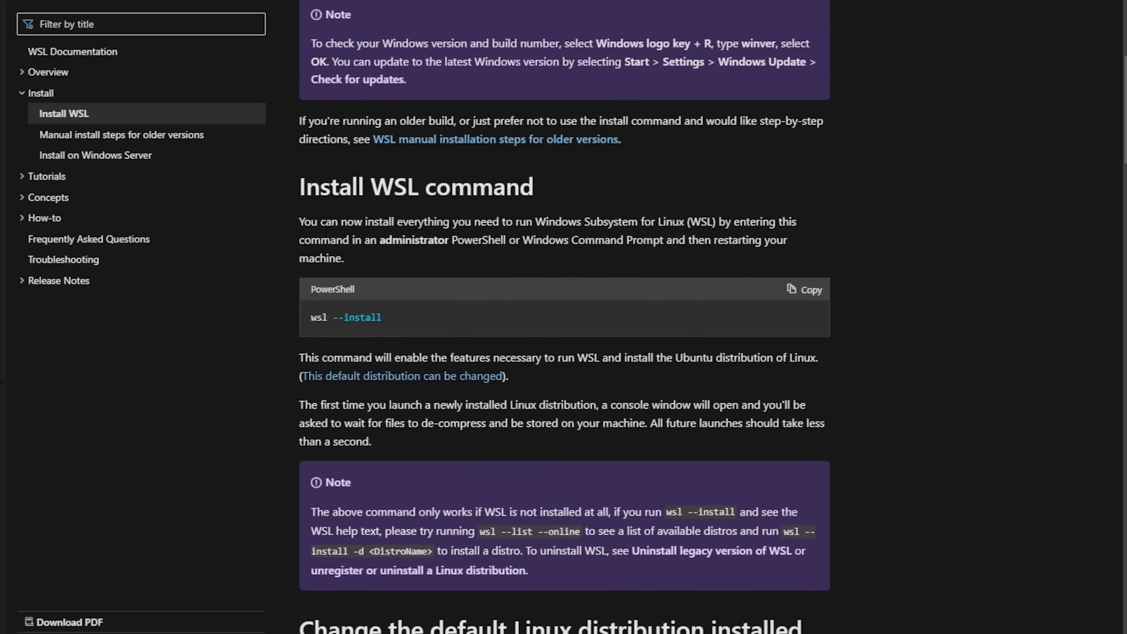
{"action": "scroll", "scroll_direction": "down", "scroll_amount": 3}
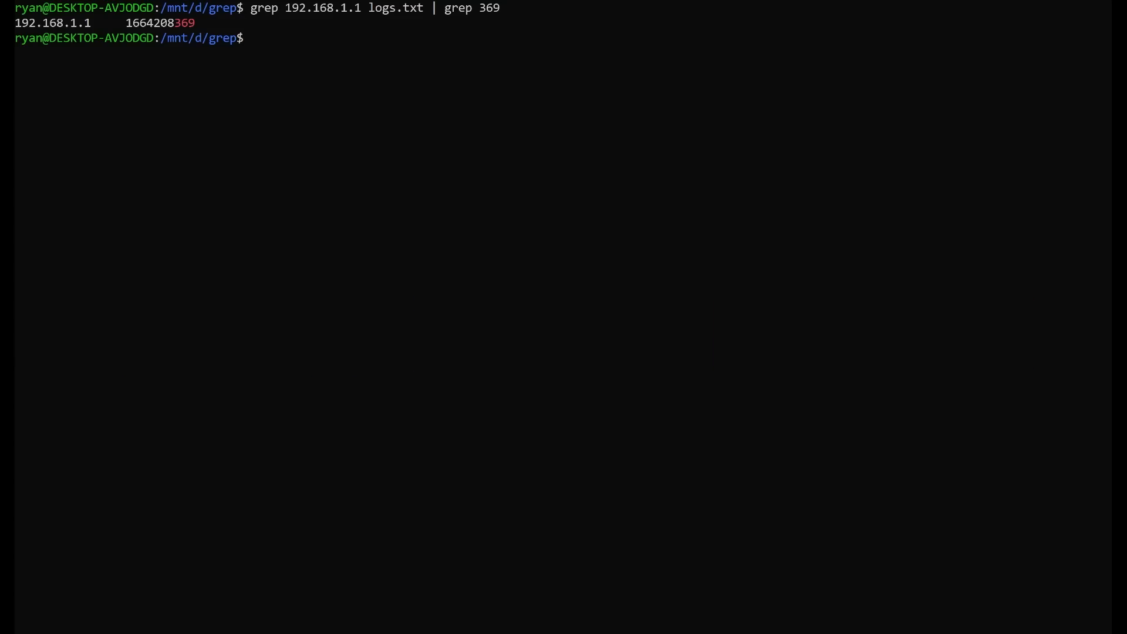
{"action": "type", "text": "grep -"}
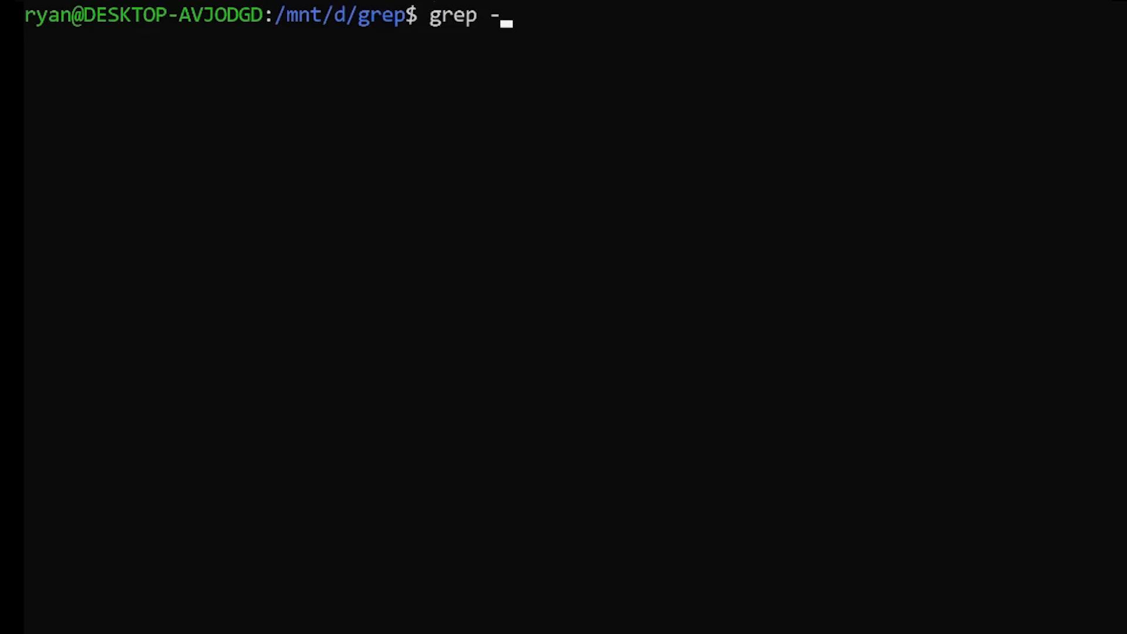
{"action": "type", "text": "i meow"}
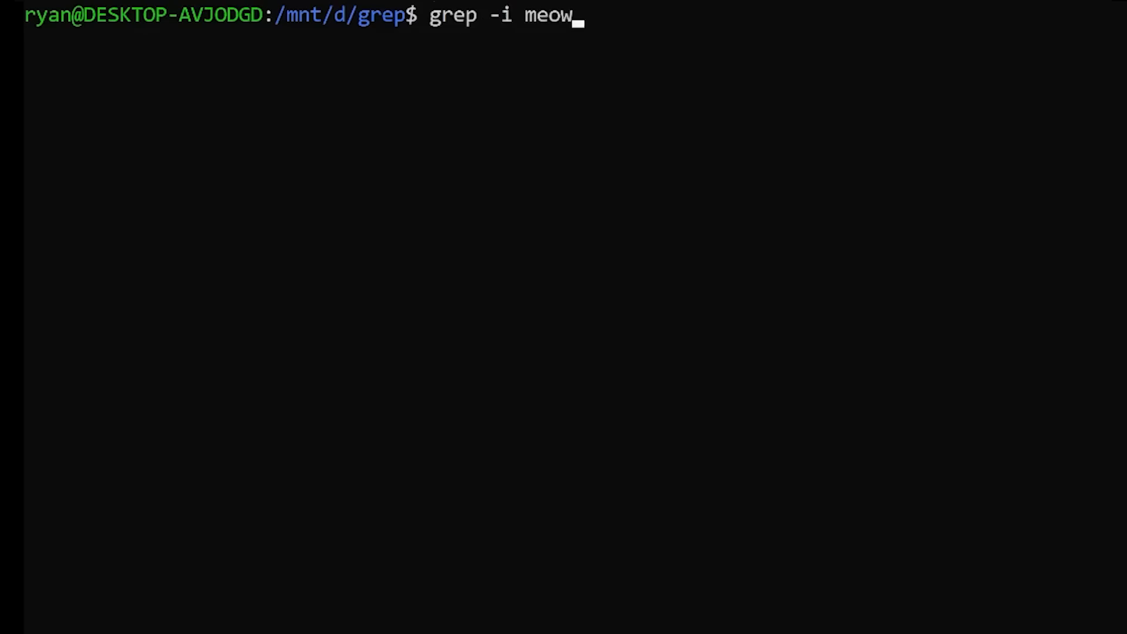
{"action": "type", "text": "tos"}
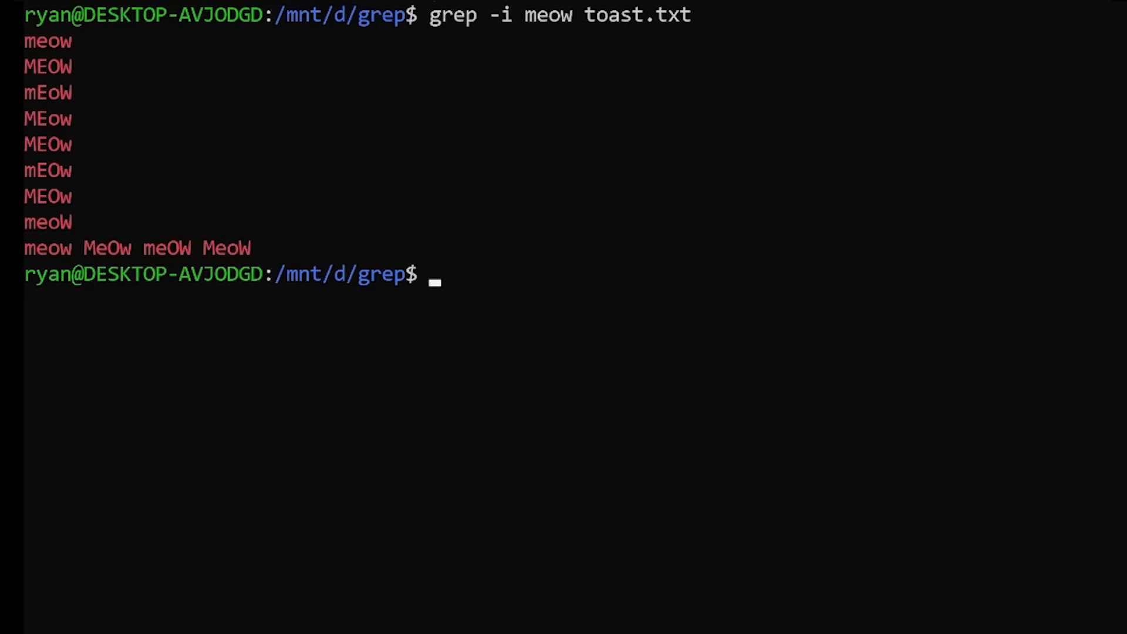
Step: Show the whole toast.txt with cat, then start a plain grep meow toast.txt
{"action": "type", "text": "cat toast.txt"}
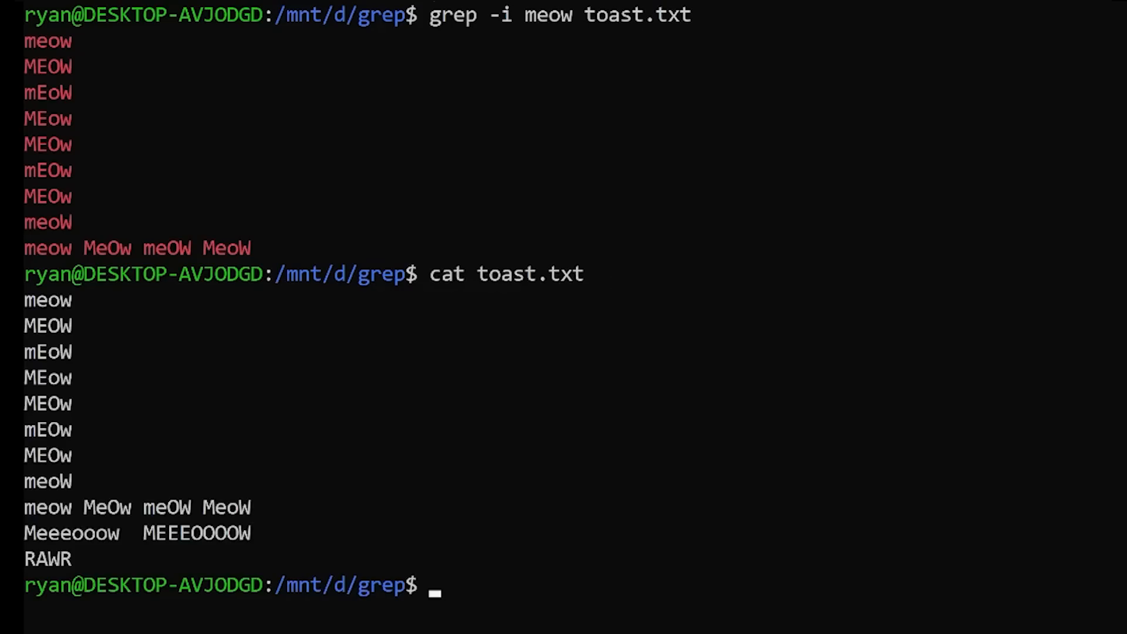
{"action": "type", "text": "grep"}
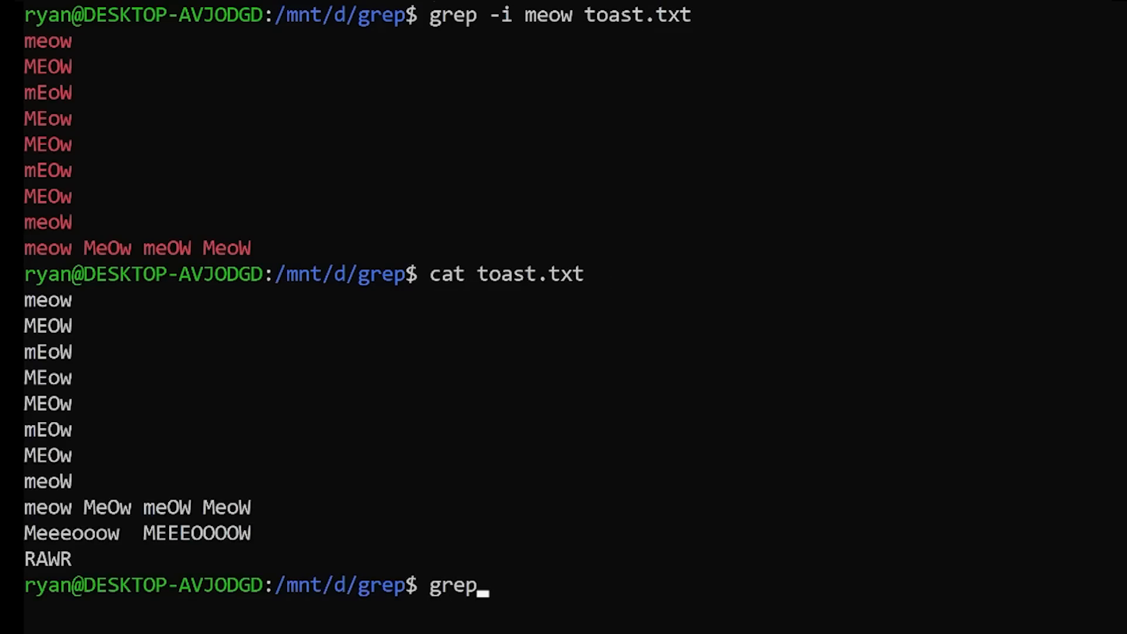
{"action": "type", "text": "meow toast."}
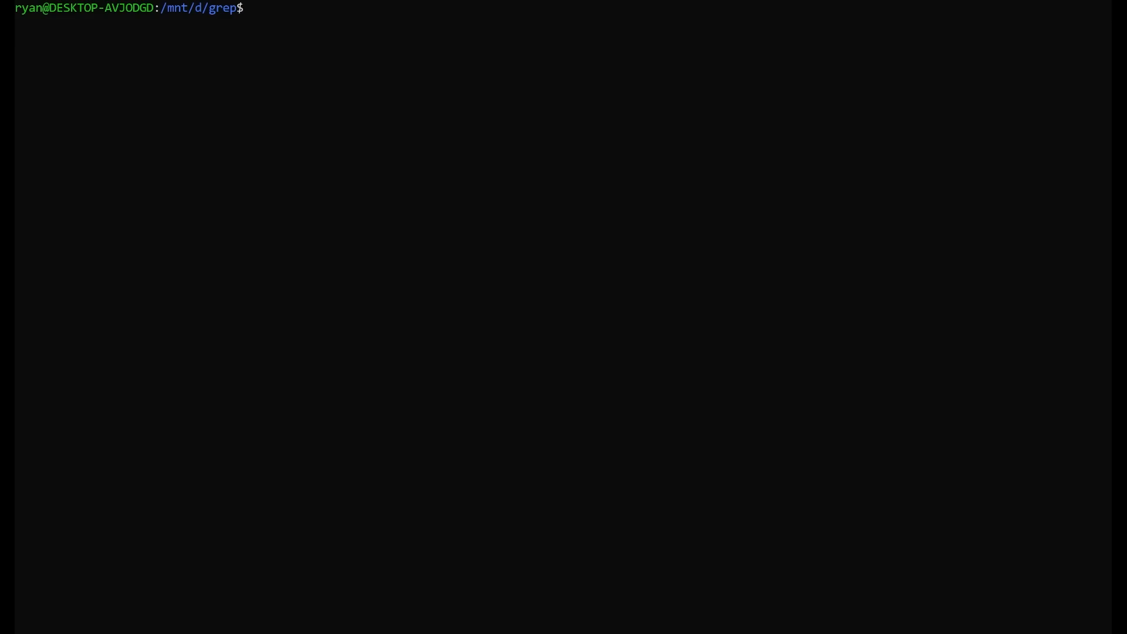
Step: Pipe history through grep youtube- for past downloads, then begin a man grep | grep lookup
{"action": "type", "text": "history"}
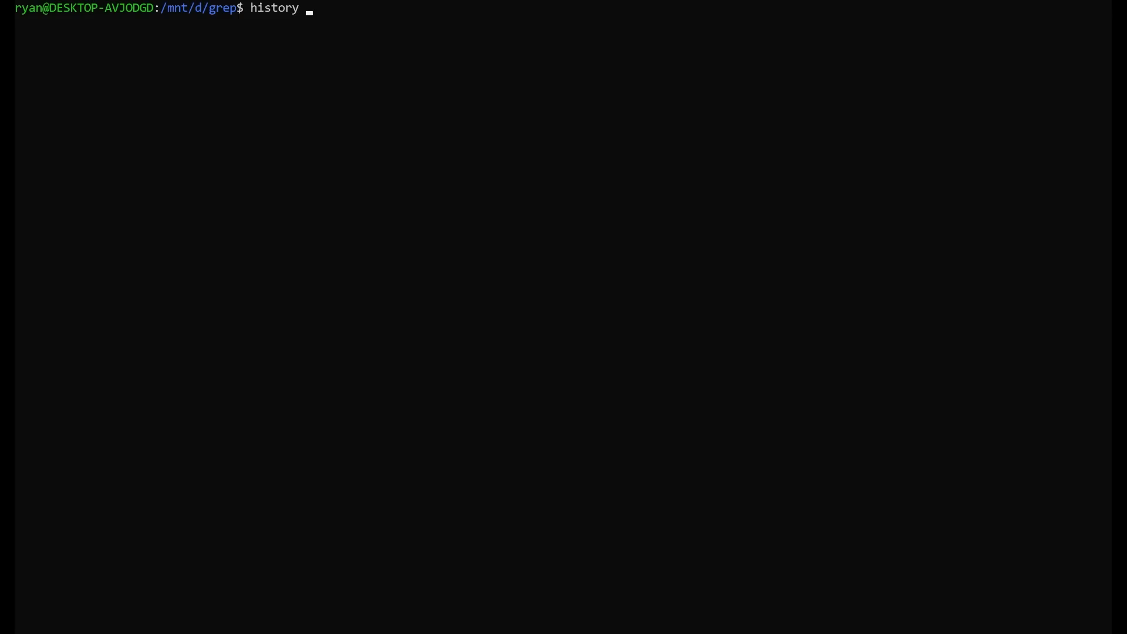
{"action": "type", "text": "| grep youtube-"}
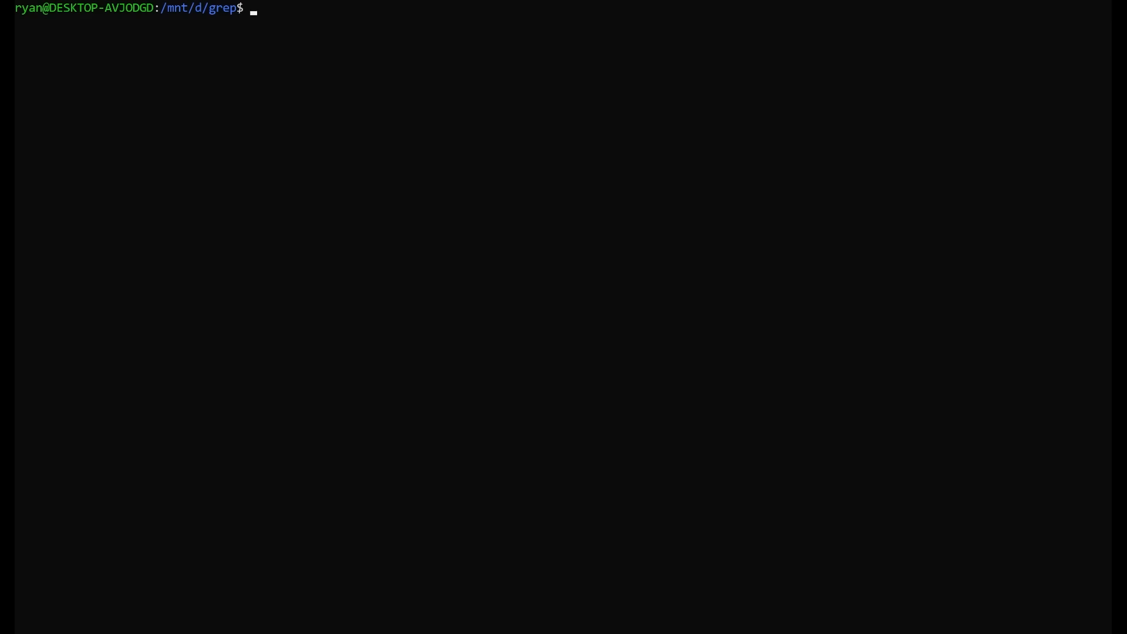
{"action": "type", "text": "man grep | gr"}
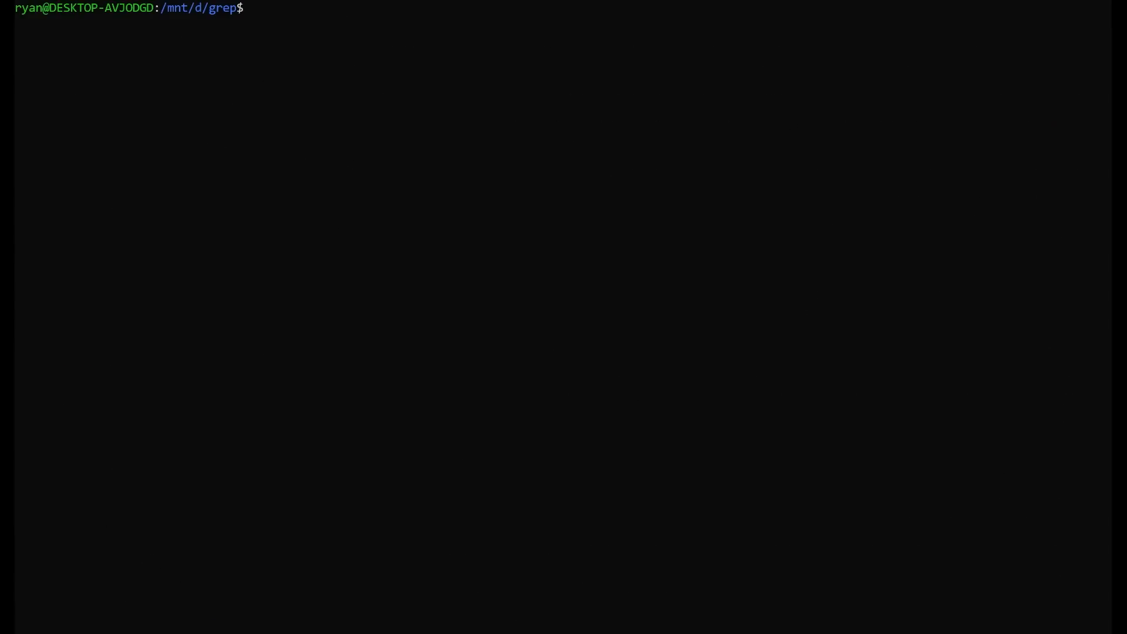
{"action": "type", "text": "history | grep"}
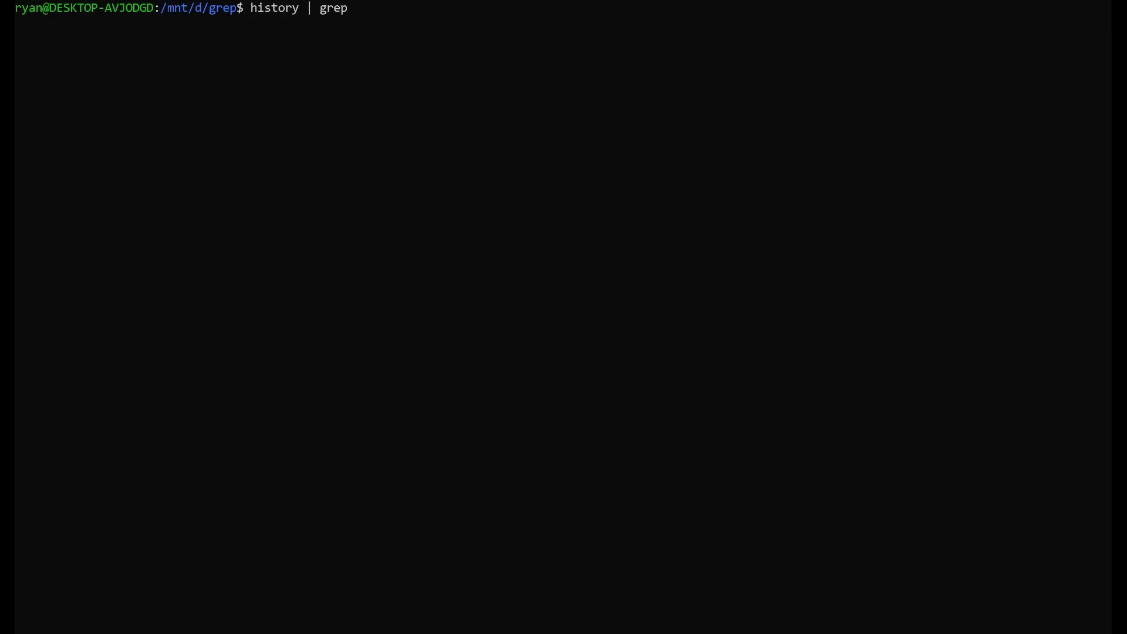
{"action": "type", "text": "'youtube-"}
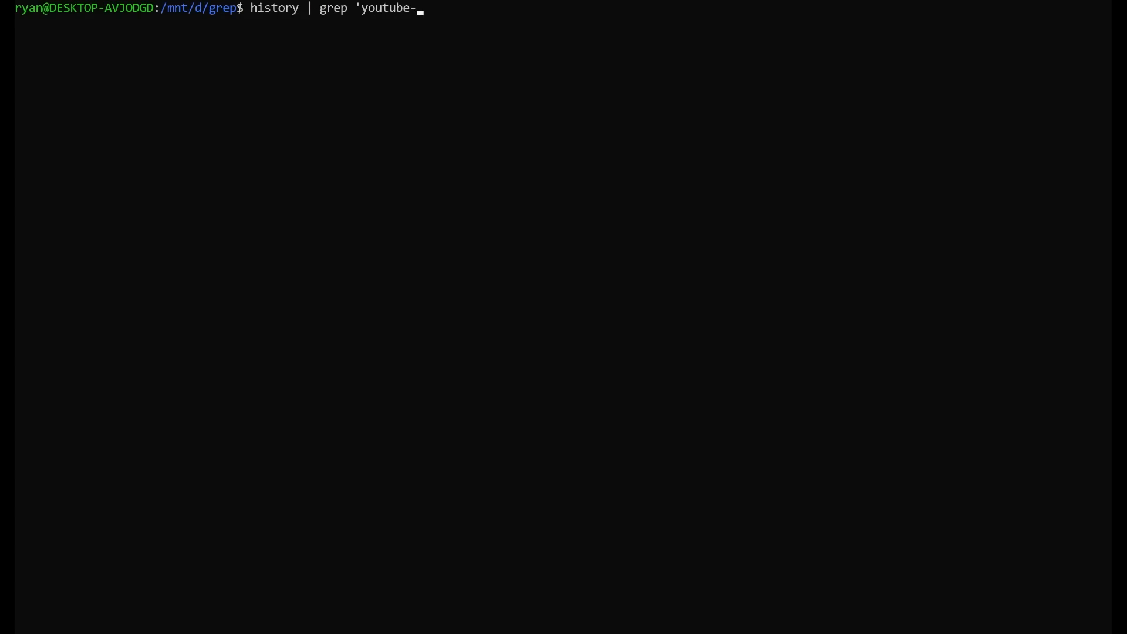
{"action": "type", "text": "dl."}
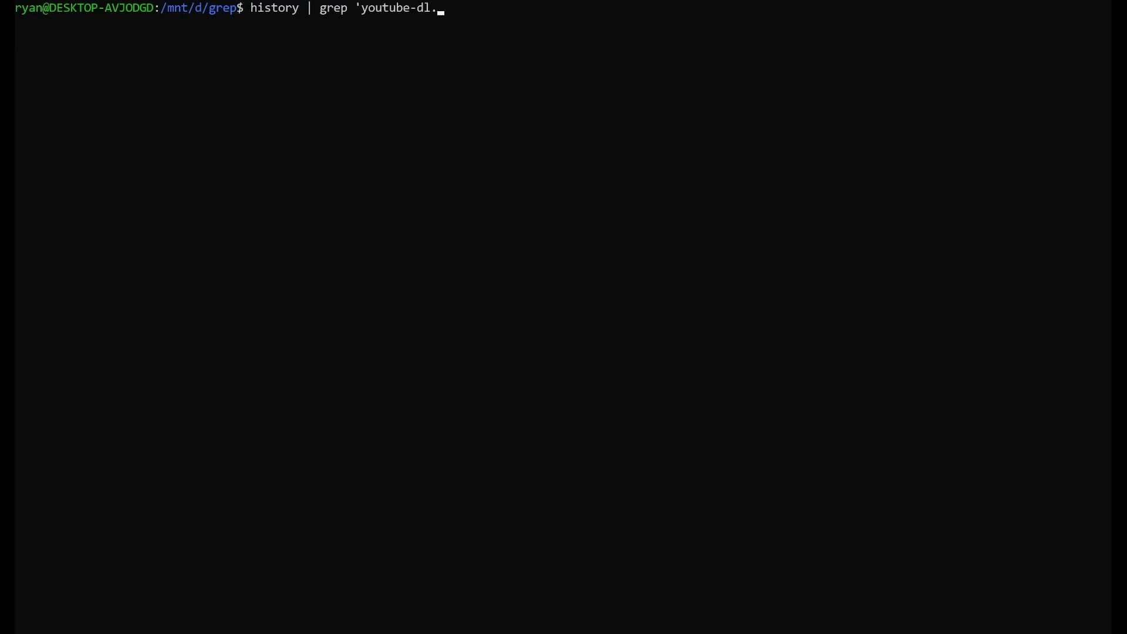
{"action": "type", "text": ".*www.o"}
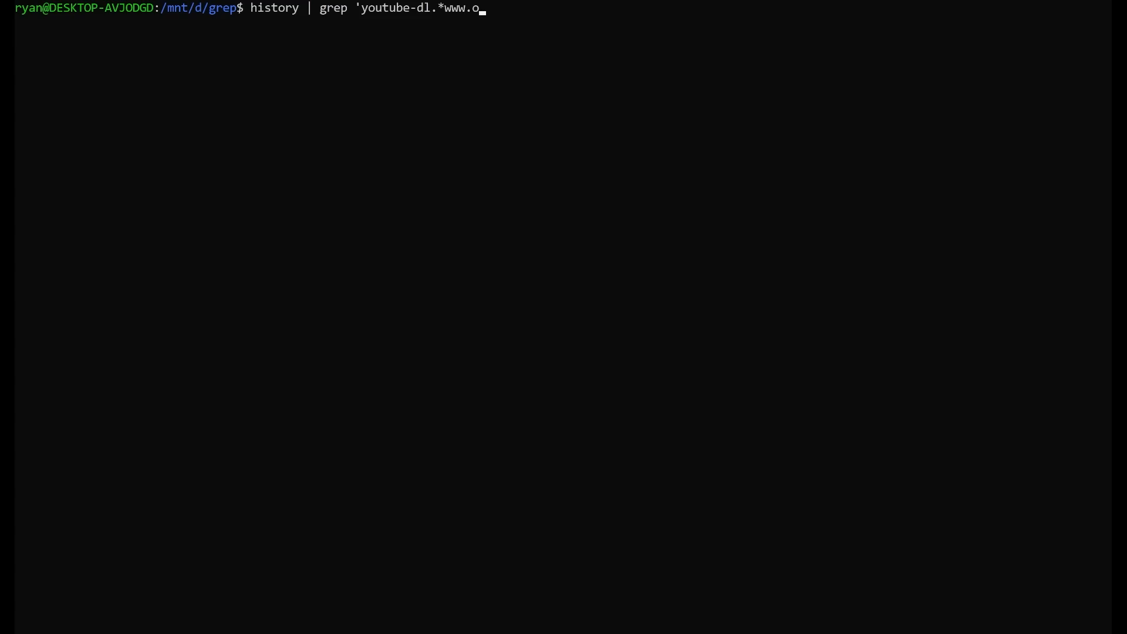
{"action": "type", "text": "nlycatgirls.c"}
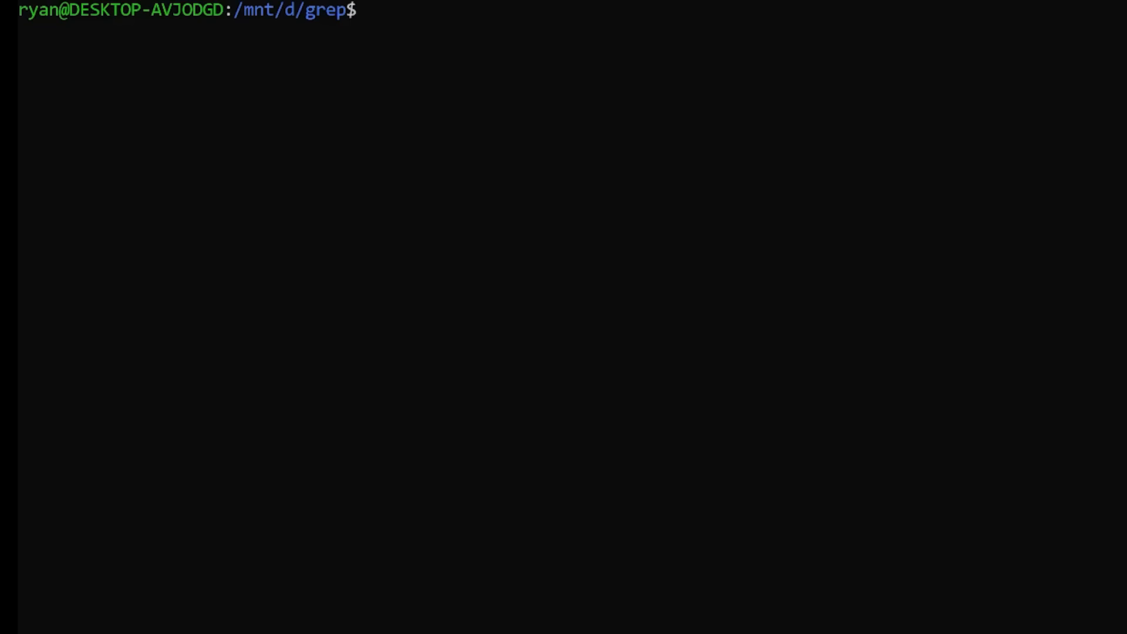
Step: Compose grep -i "[0-9]* pennsylvania ave.*" to match any-numbered Pennsylvania Ave addresses
{"action": "type", "text": "grep -"}
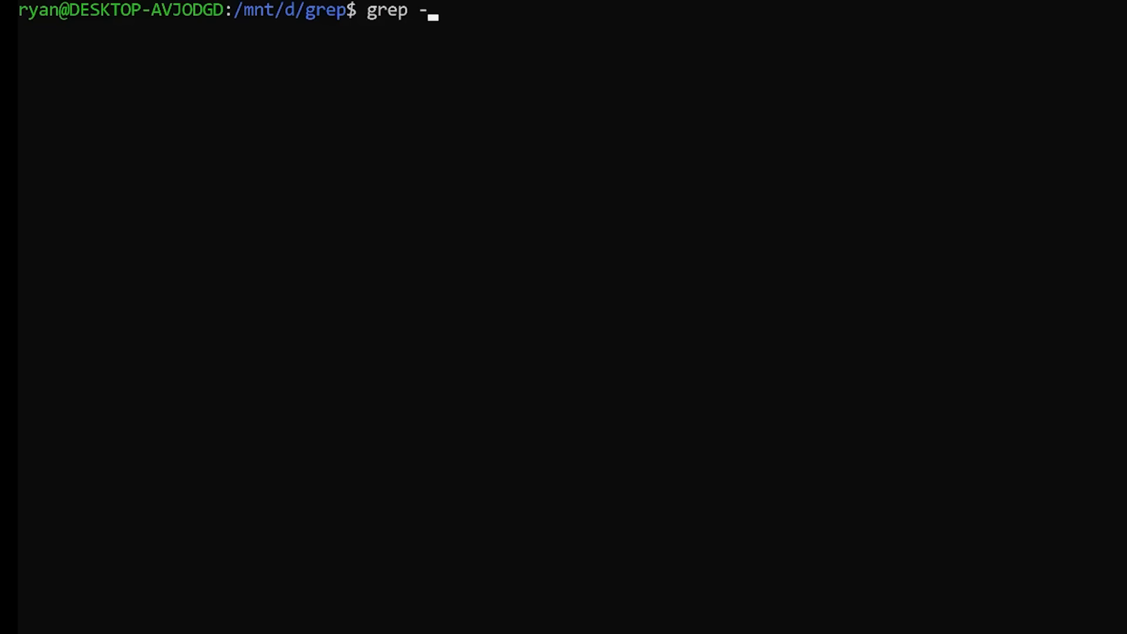
{"action": "type", "text": "i \""}
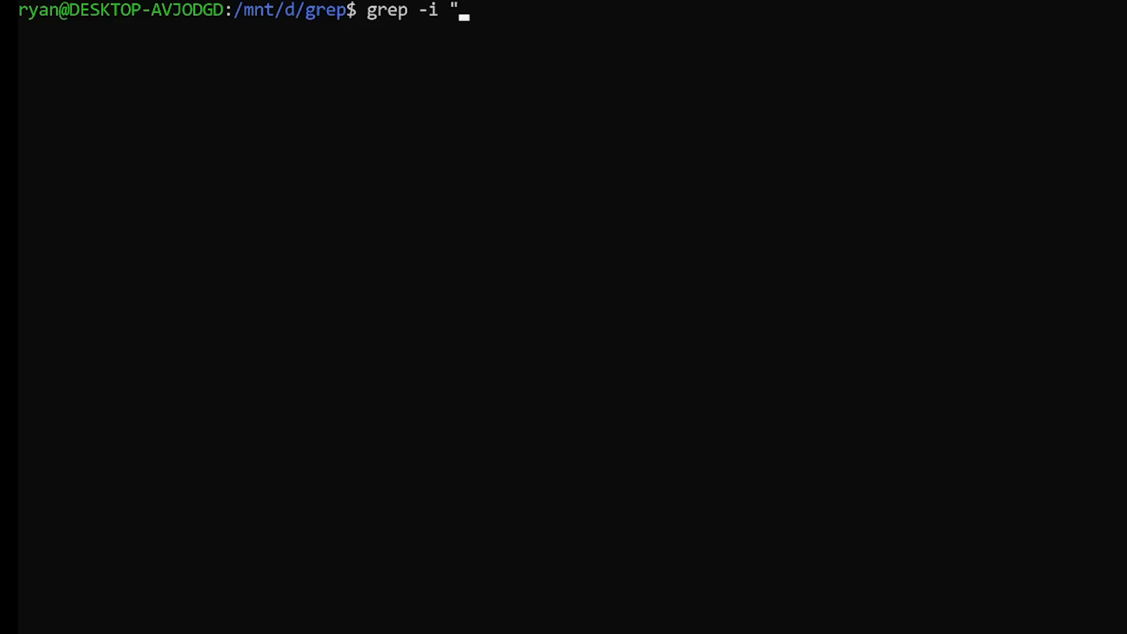
{"action": "type", "text": "[0"}
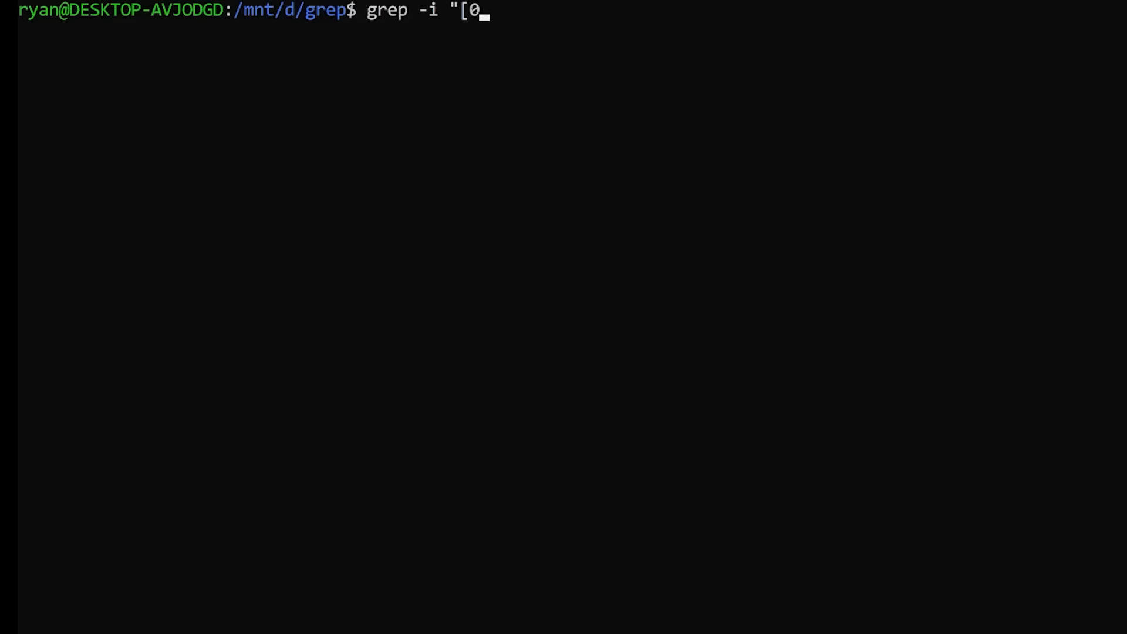
{"action": "type", "text": "-9"}
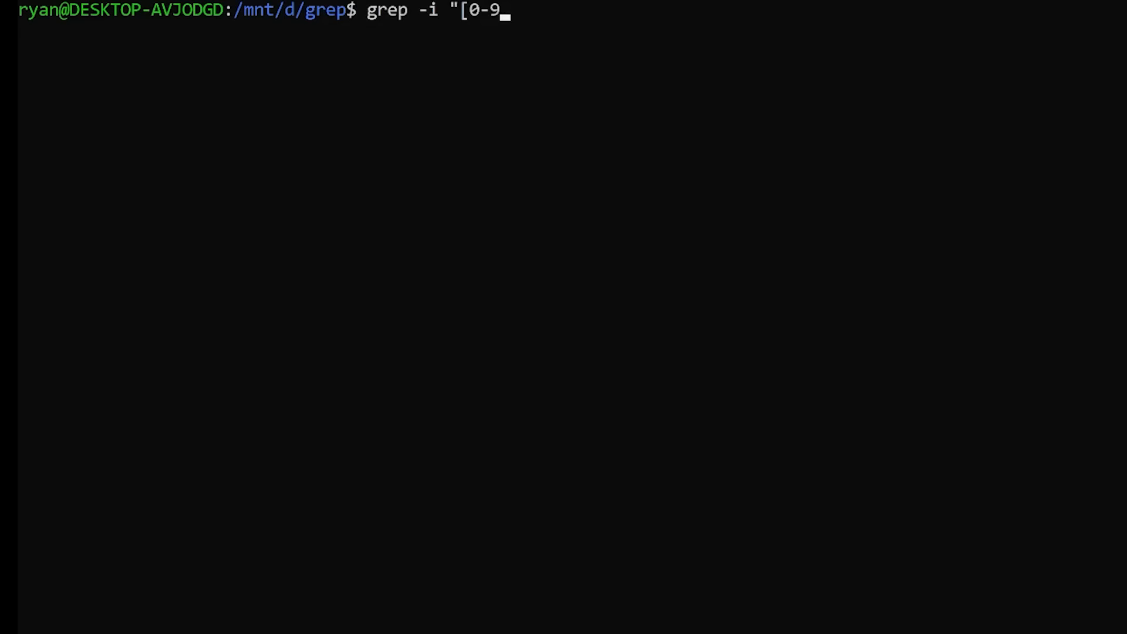
{"action": "type", "text": "]*"}
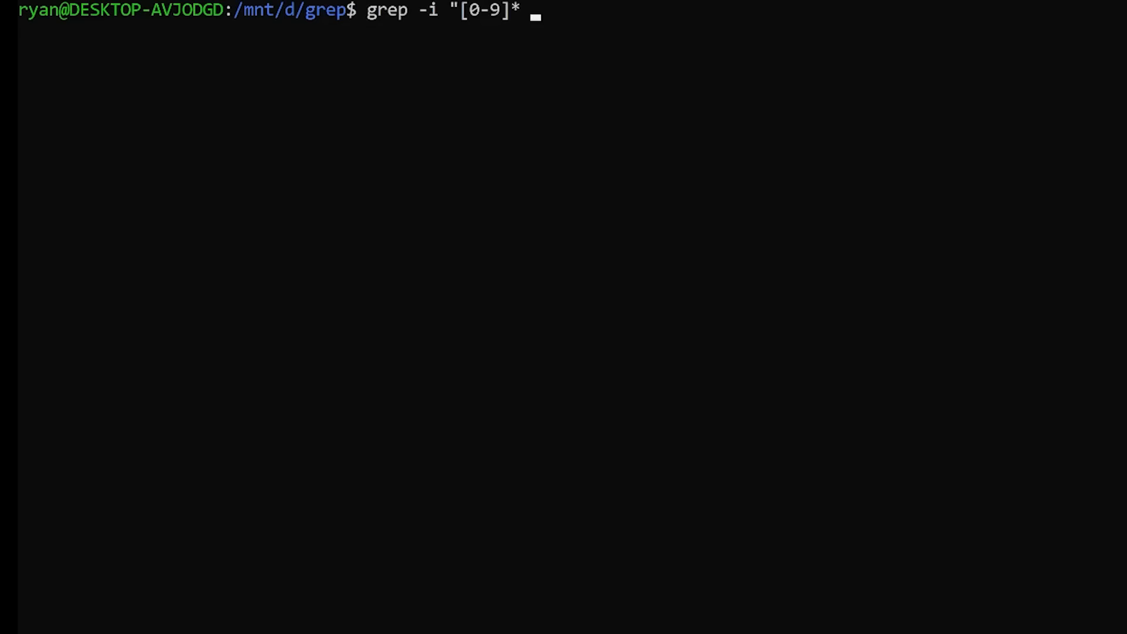
{"action": "type", "text": "pennsylvania"}
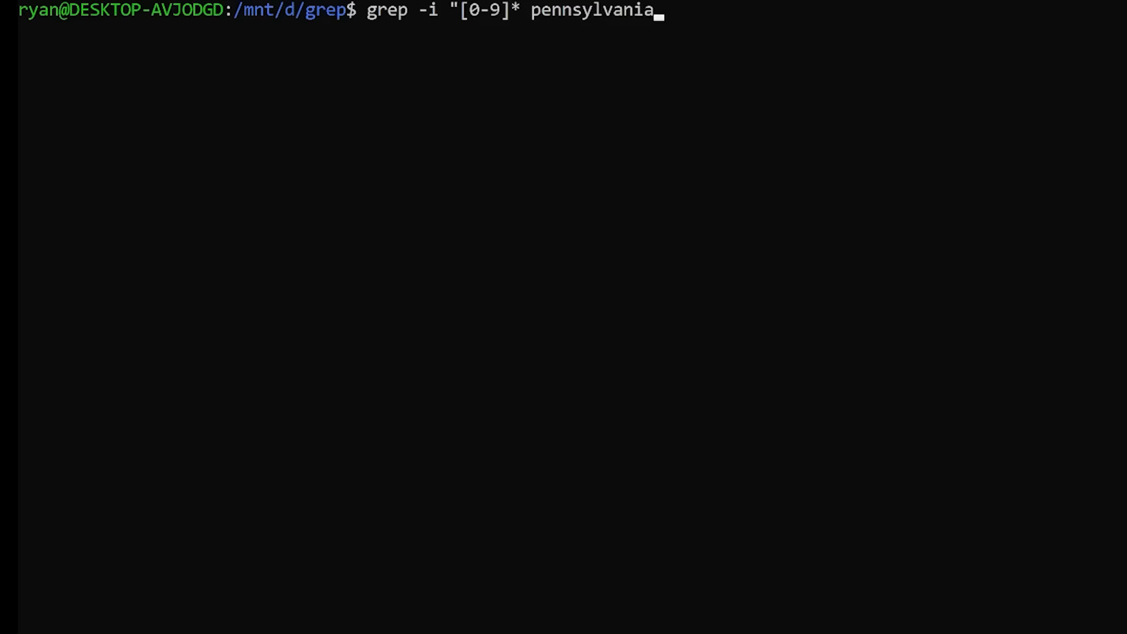
{"action": "type", "text": "ave"}
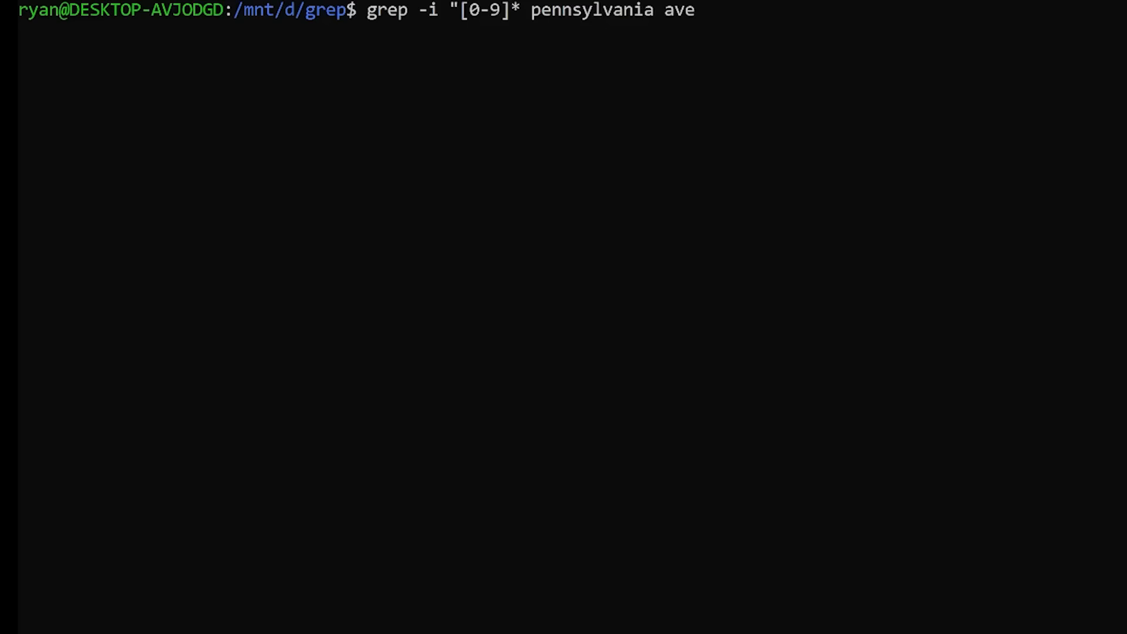
{"action": "type", "text": ".*"}
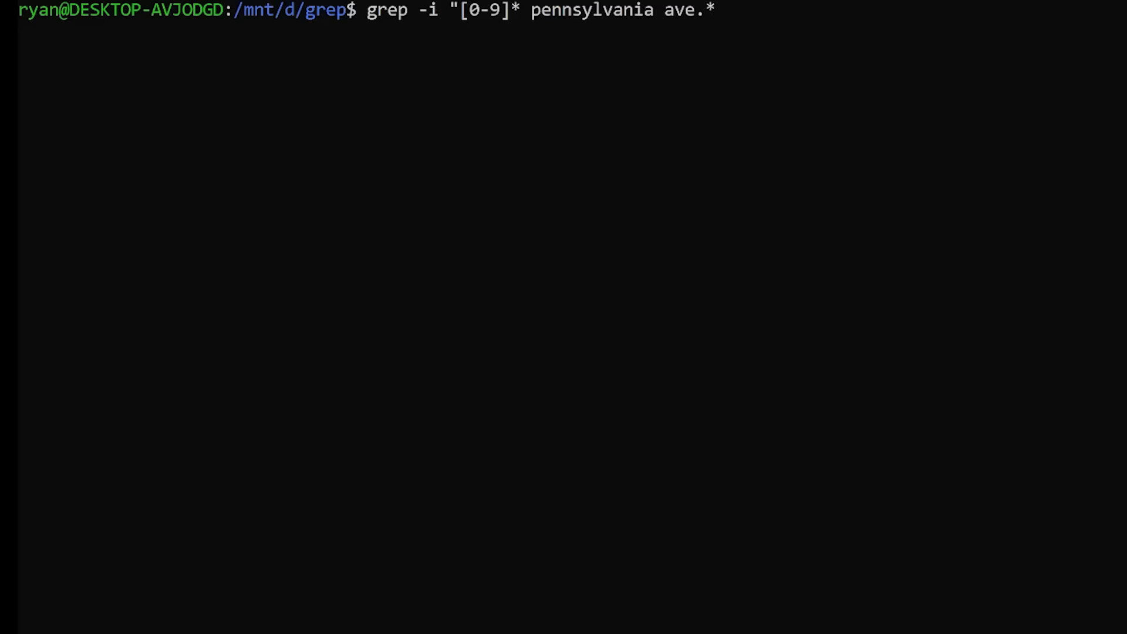
{"action": "type", "text": "20"}
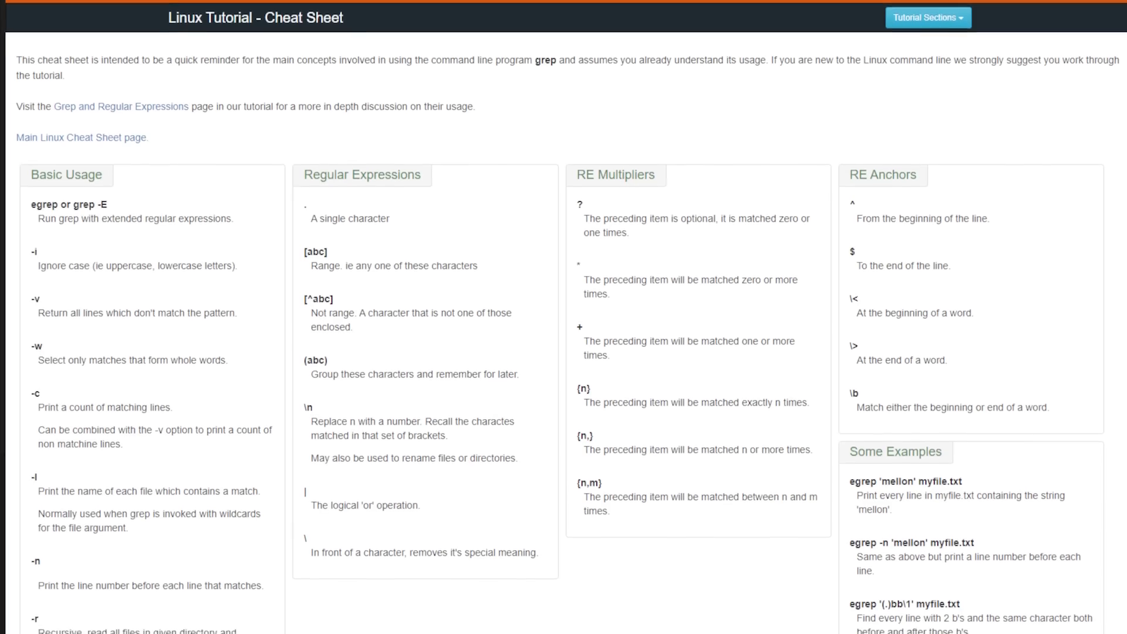
Step: Scroll the grep cheat sheet down to the Some Examples section
{"action": "scroll", "scroll_direction": "down", "scroll_amount": 3}
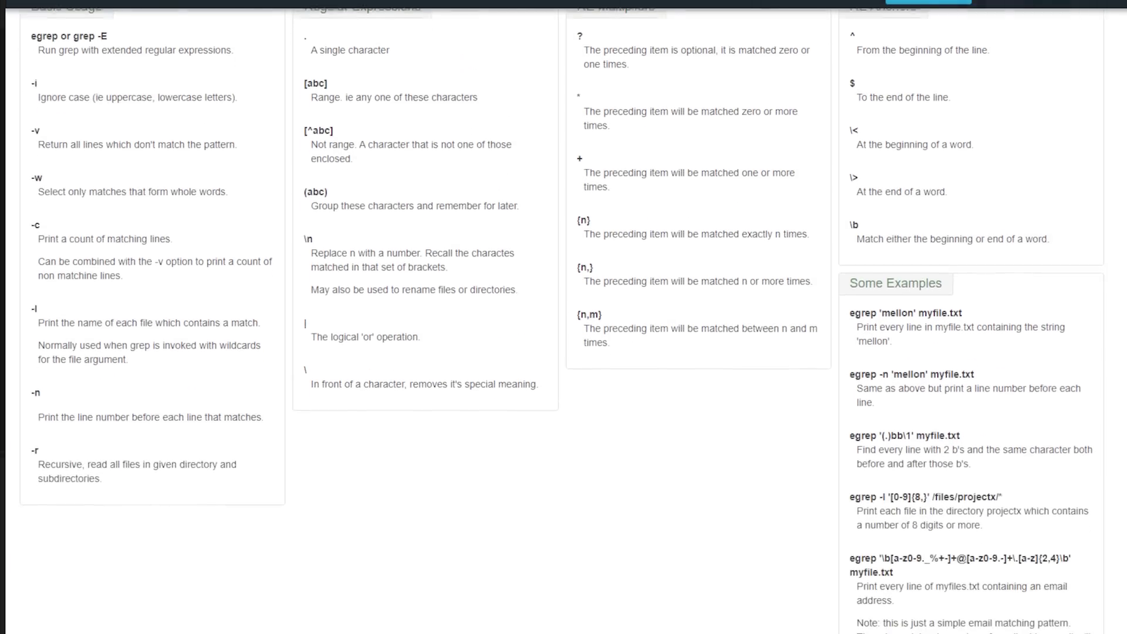
{"action": "scroll", "scroll_direction": "down", "scroll_amount": 3}
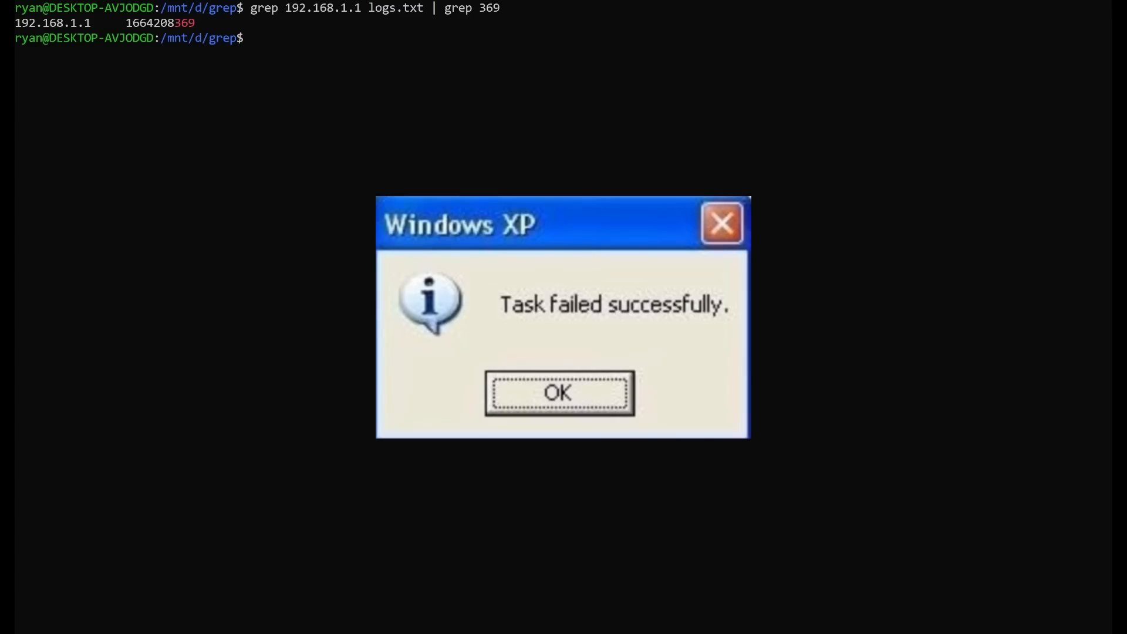
Step: Run grep -r meow nest1/, finding the match in nest1/nest2/nest3/match.txt
{"action": "left_click", "coordinate": [556, 392]}
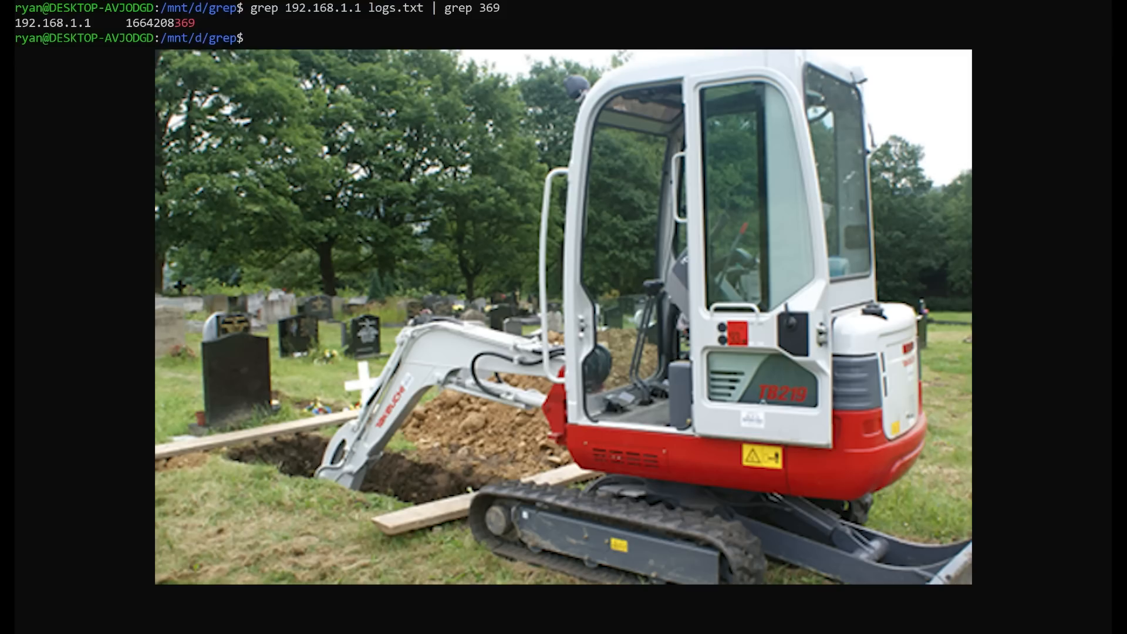
{"action": "type", "text": "grep -r meow nest1/"}
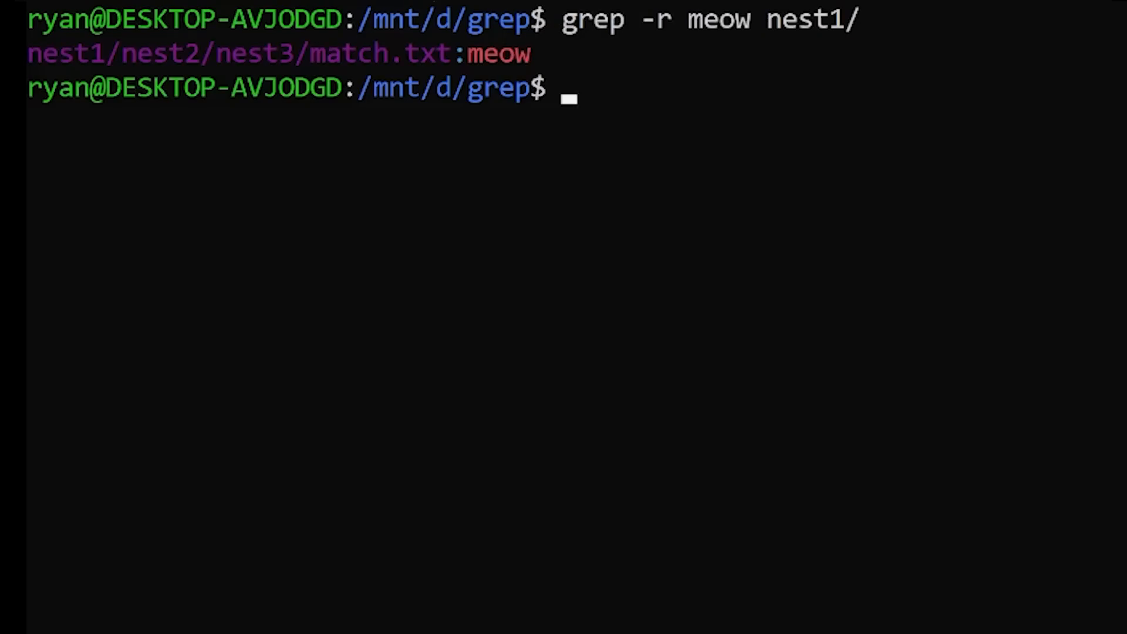
{"action": "mouse_move", "coordinate": [129, 550]}
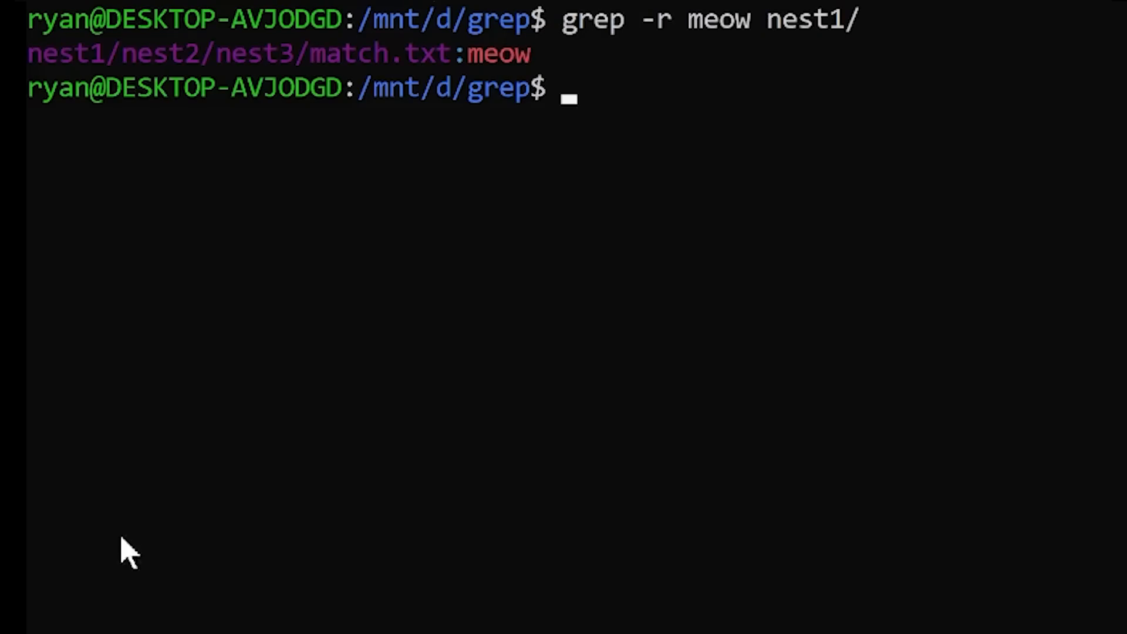
Step: Wipe the recursive meow search output so only an empty prompt remains
{"action": "double_click", "coordinate": [86, 54]}
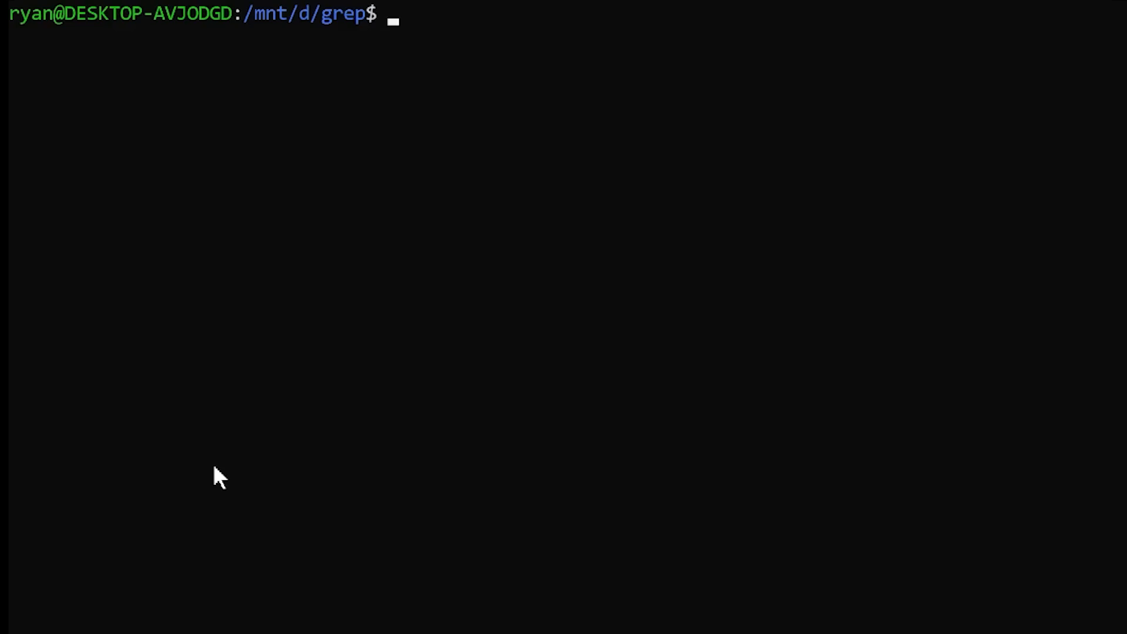
Step: Exclude 192.168.1.1 and 192.168.1.2 lines from logs.txt with grep -v -e, then cat the file
{"action": "type", "text": "grep -"}
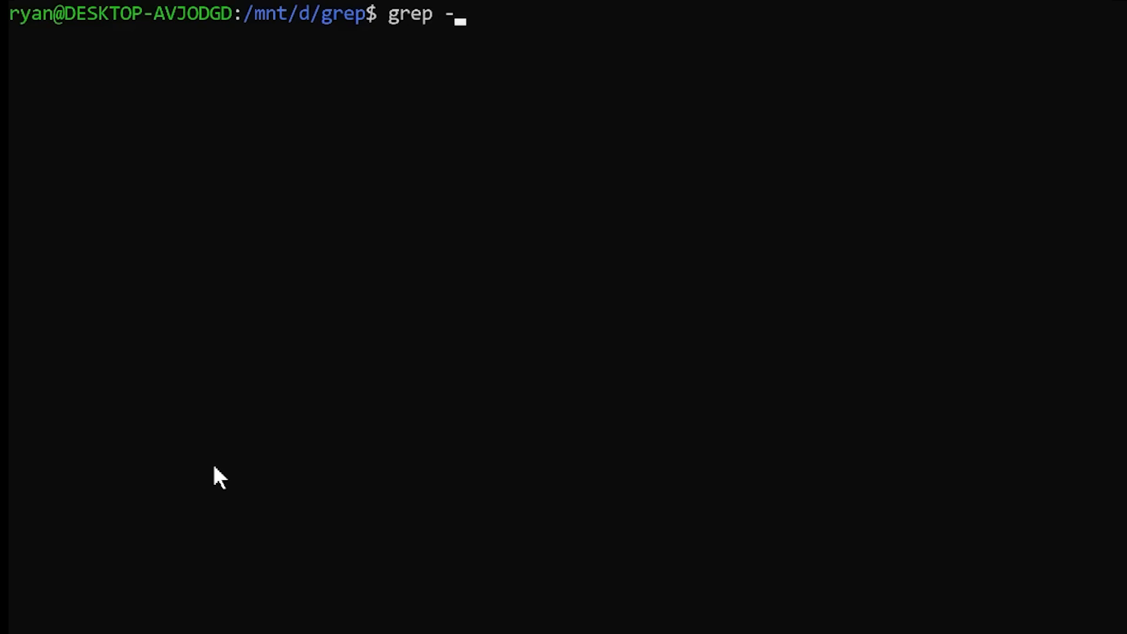
{"action": "type", "text": "v"}
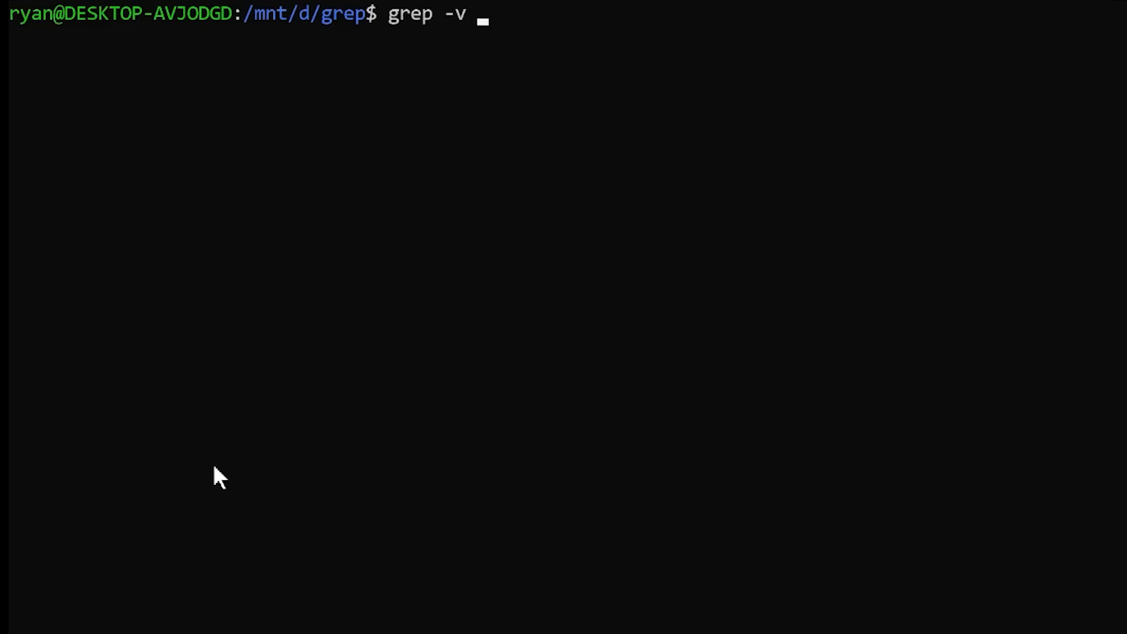
{"action": "type", "text": "-e 192.1"}
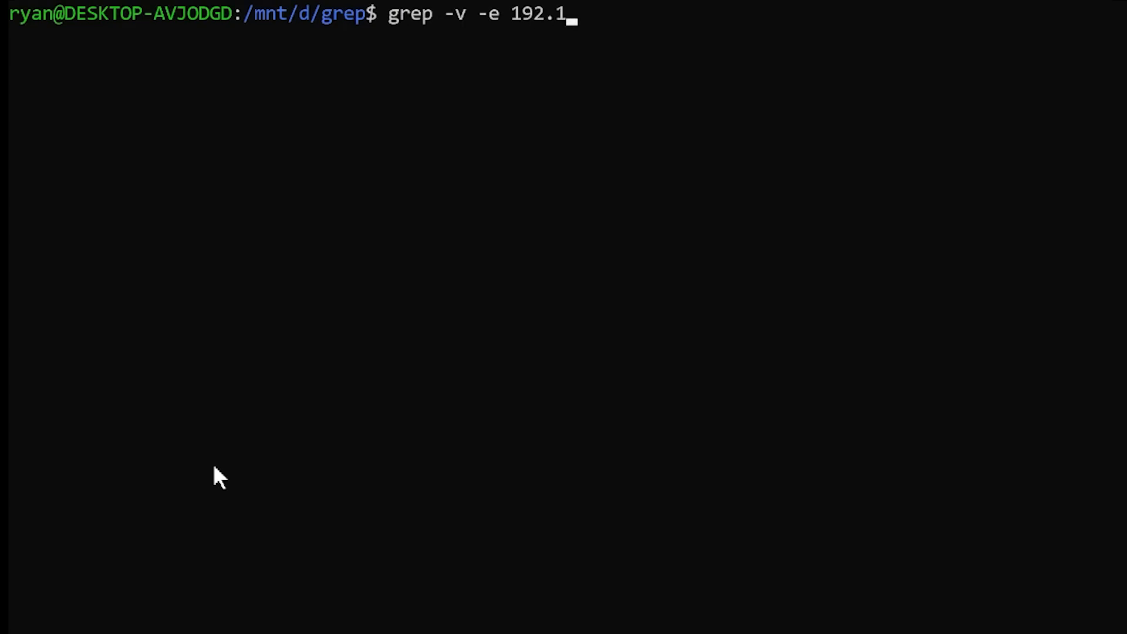
{"action": "type", "text": "68.1.1 -e"}
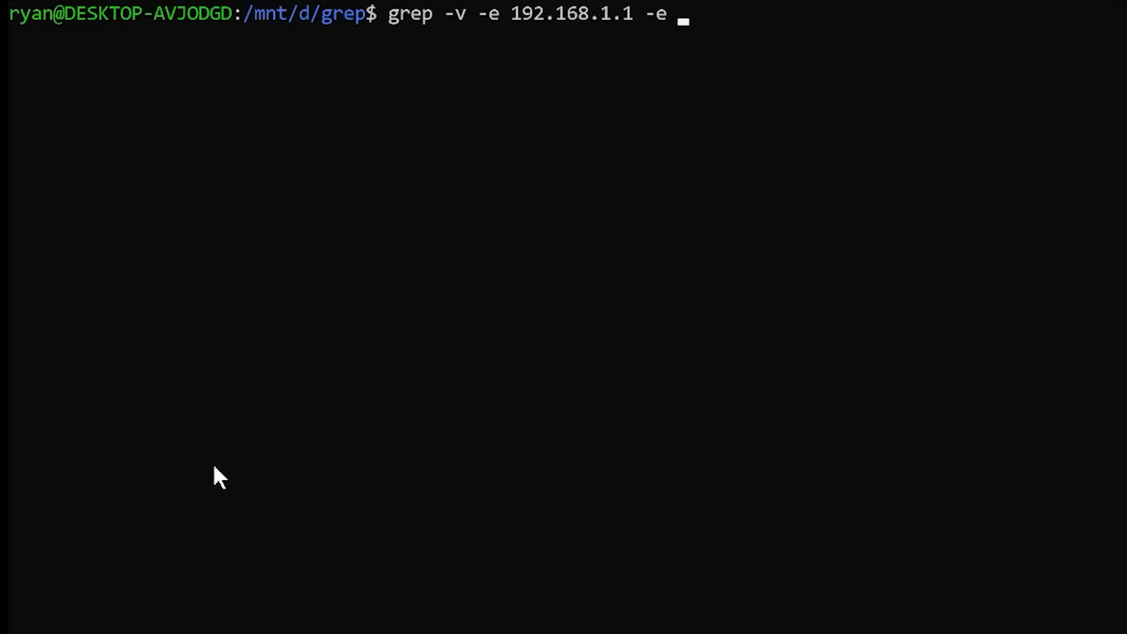
{"action": "type", "text": "192.168."}
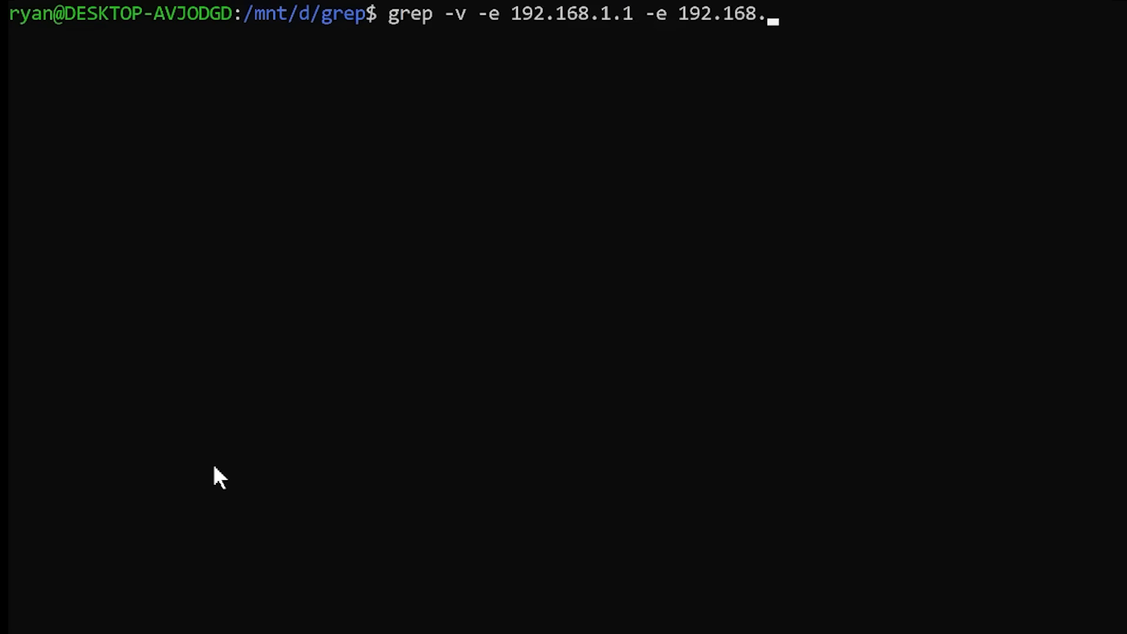
{"action": "type", "text": "1.2 logs.txt"}
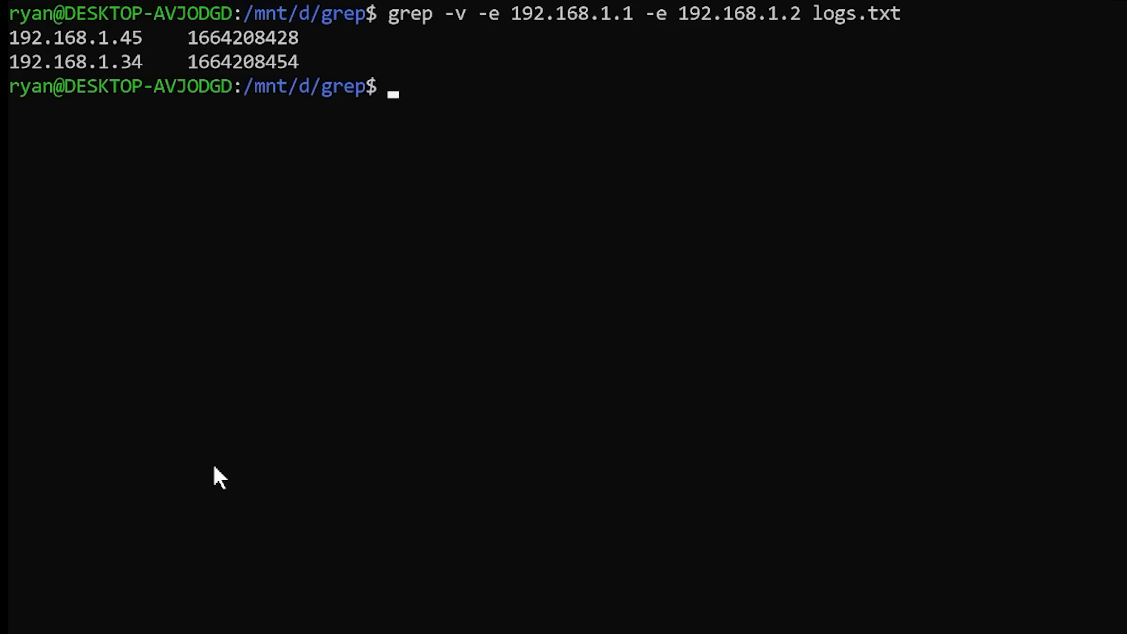
{"action": "type", "text": "cat logs.txt"}
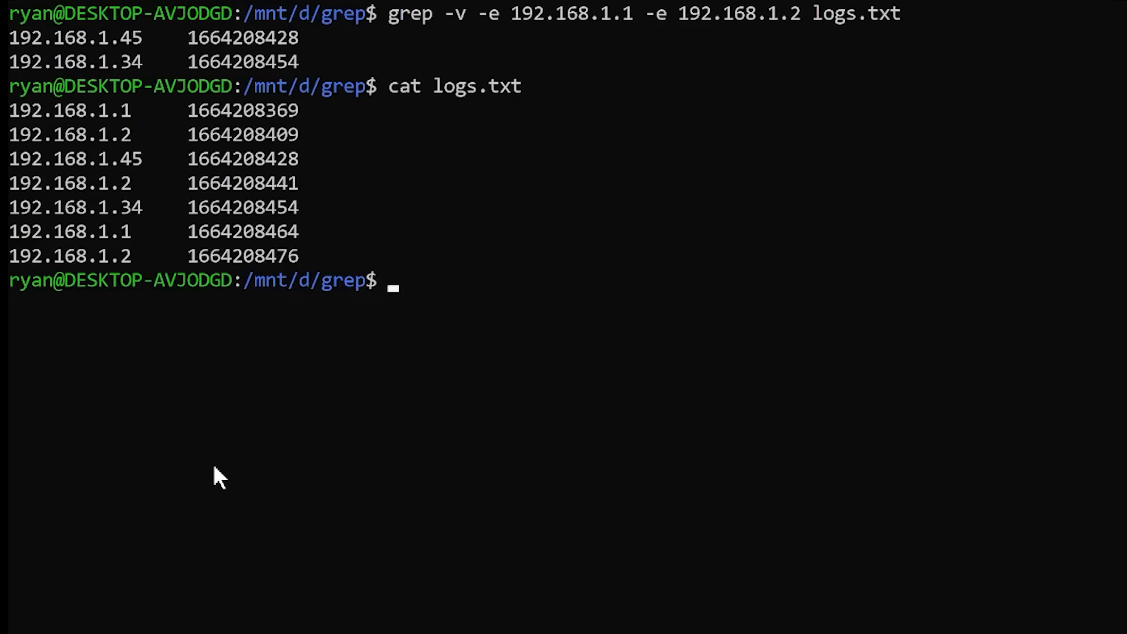
{"action": "mouse_move", "coordinate": [209, 474]}
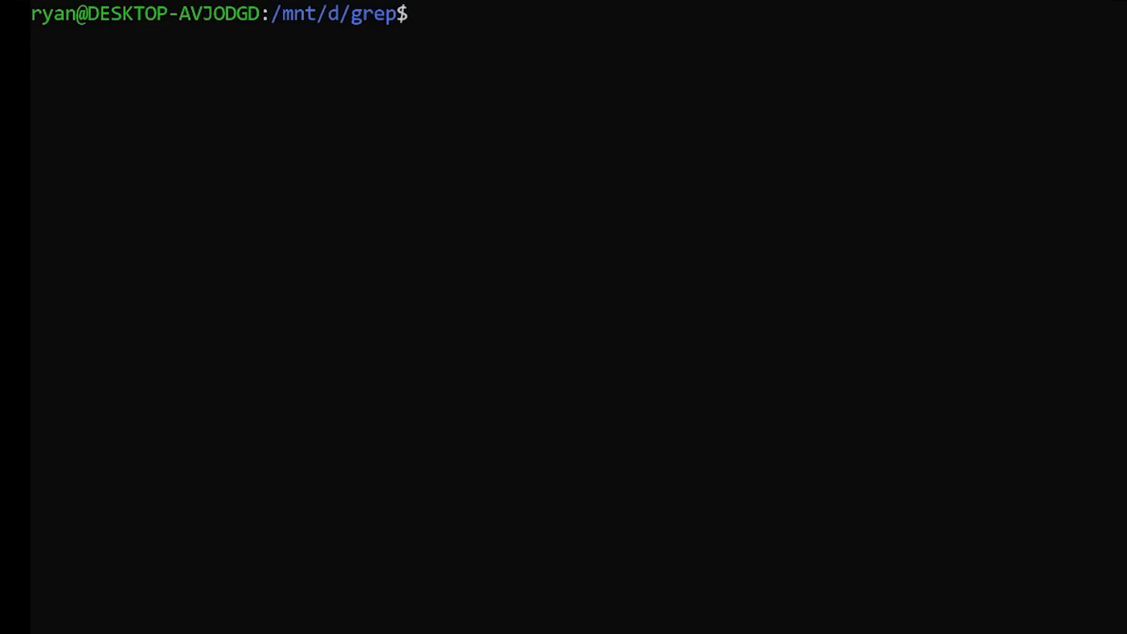
Step: Type grep 192.168.1.1 logs.txt | grep 369 to chain the two filters
{"action": "type", "text": "grep 1"}
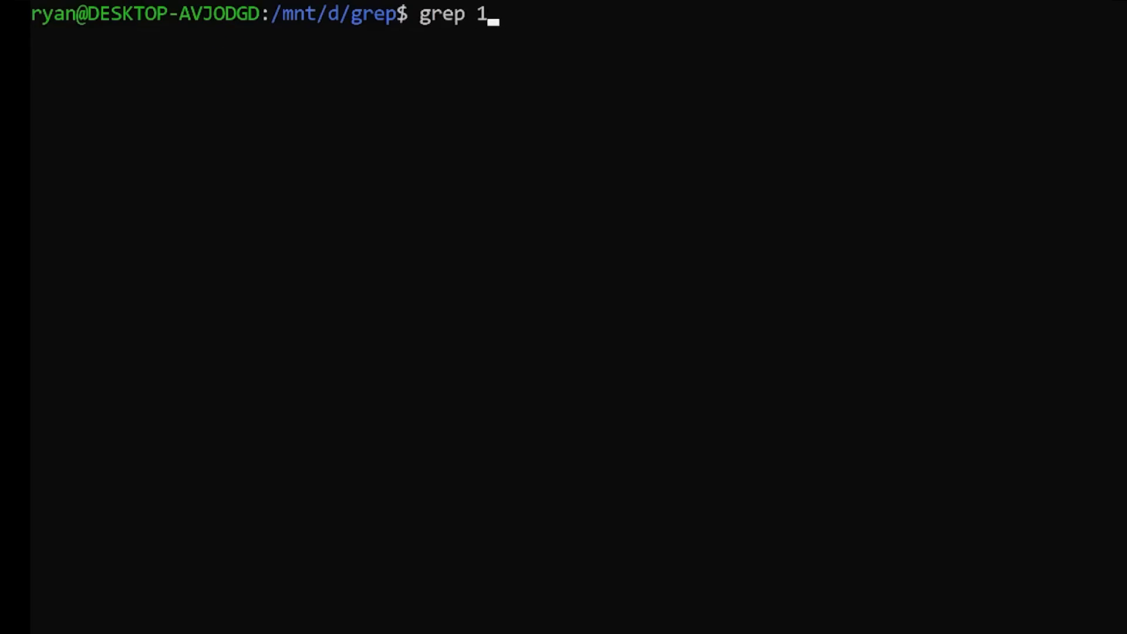
{"action": "type", "text": "92.168."}
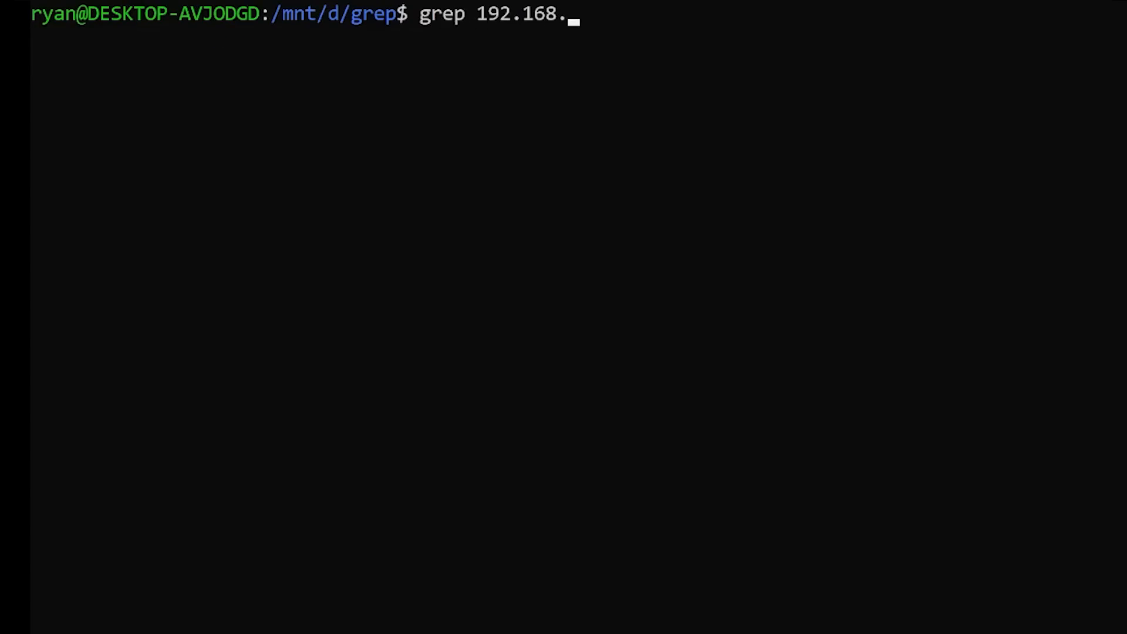
{"action": "type", "text": "1.1 logs.txt"}
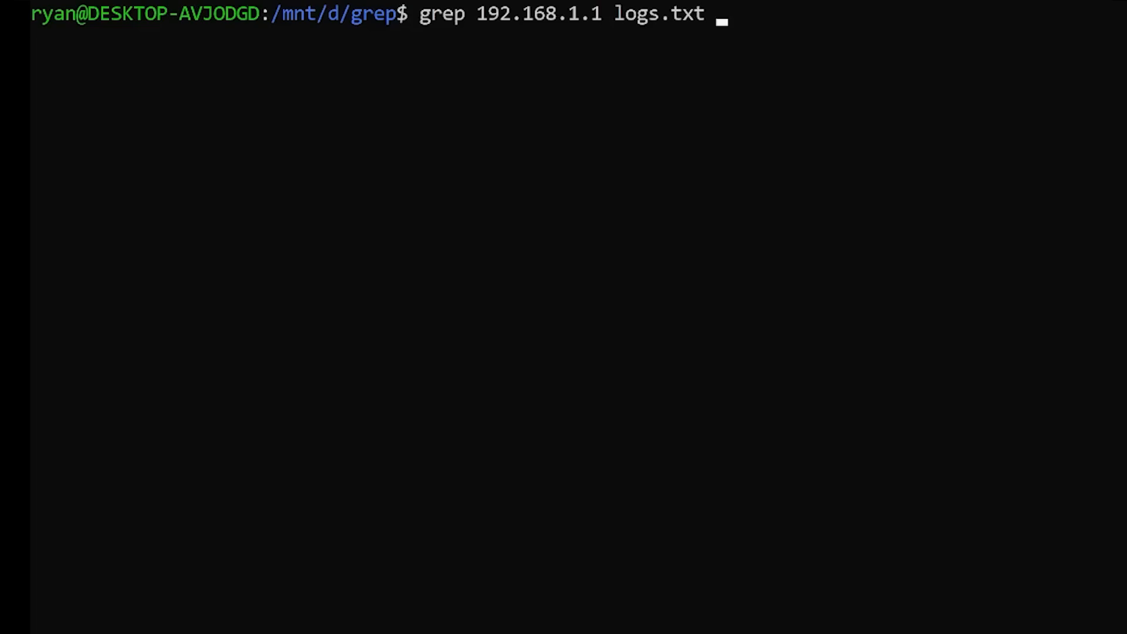
{"action": "type", "text": "| grep"}
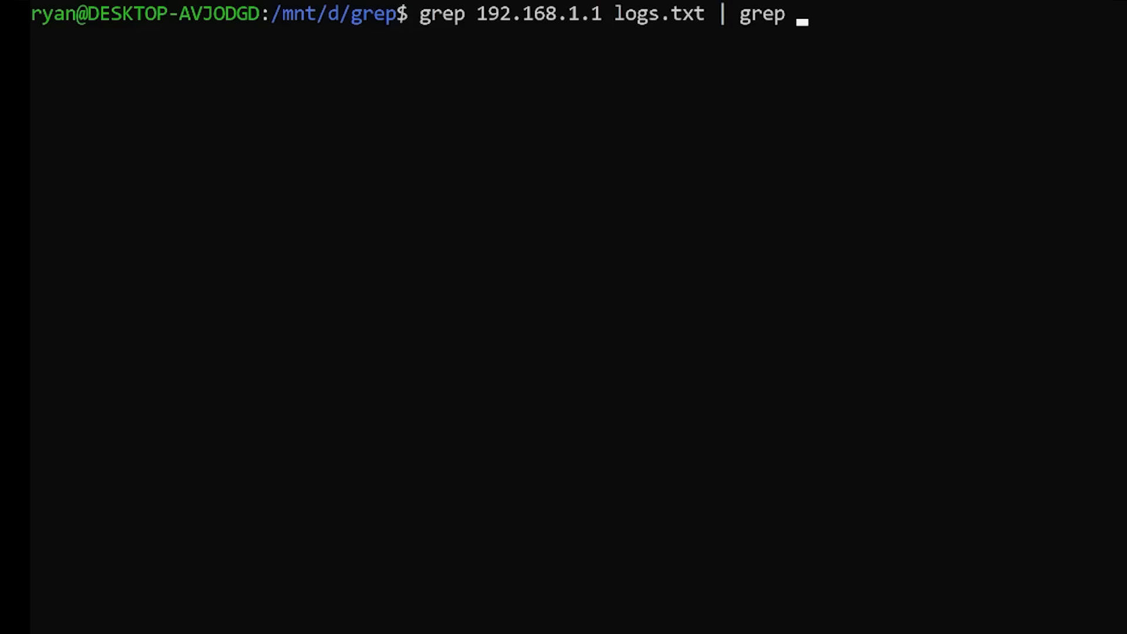
{"action": "type", "text": "369"}
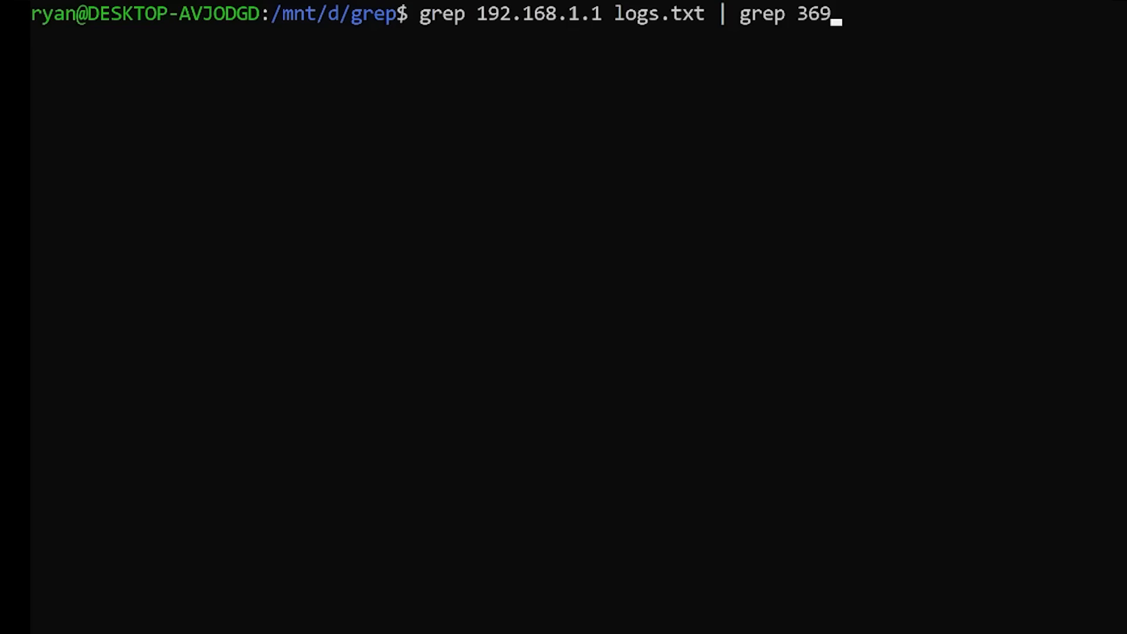